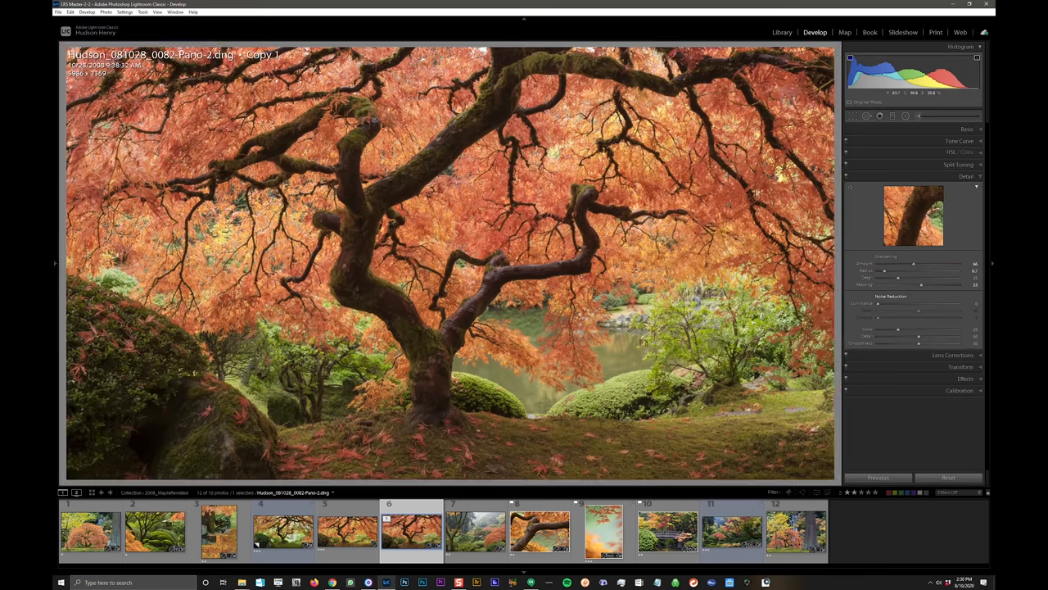
mouse_move(847, 176)
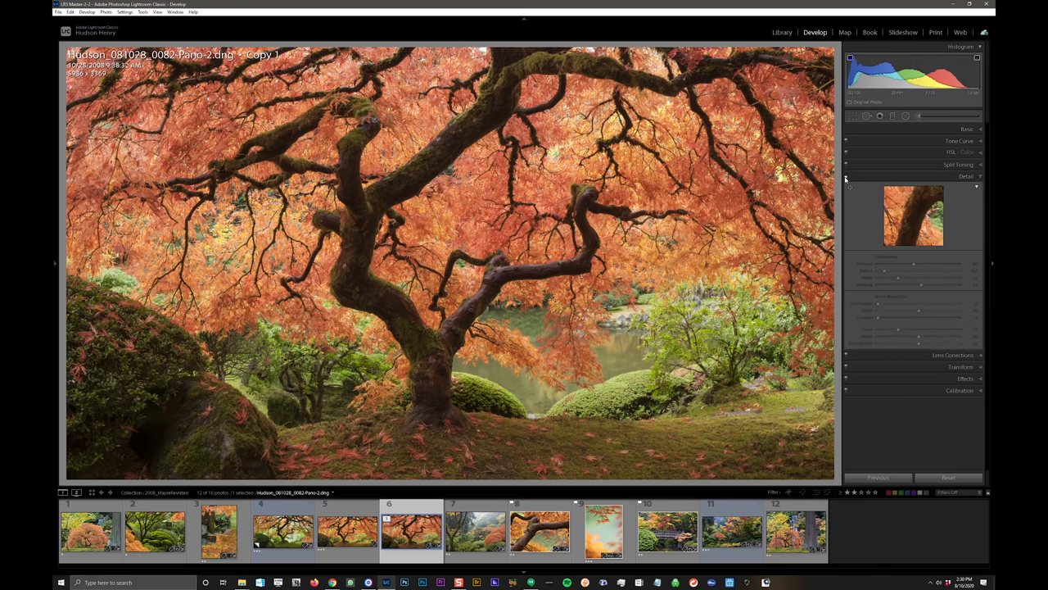
Step: Re-enable sharpening and noise reduction, then send the panorama via Edit In > ON1 Effects 2020
left_click(966, 176)
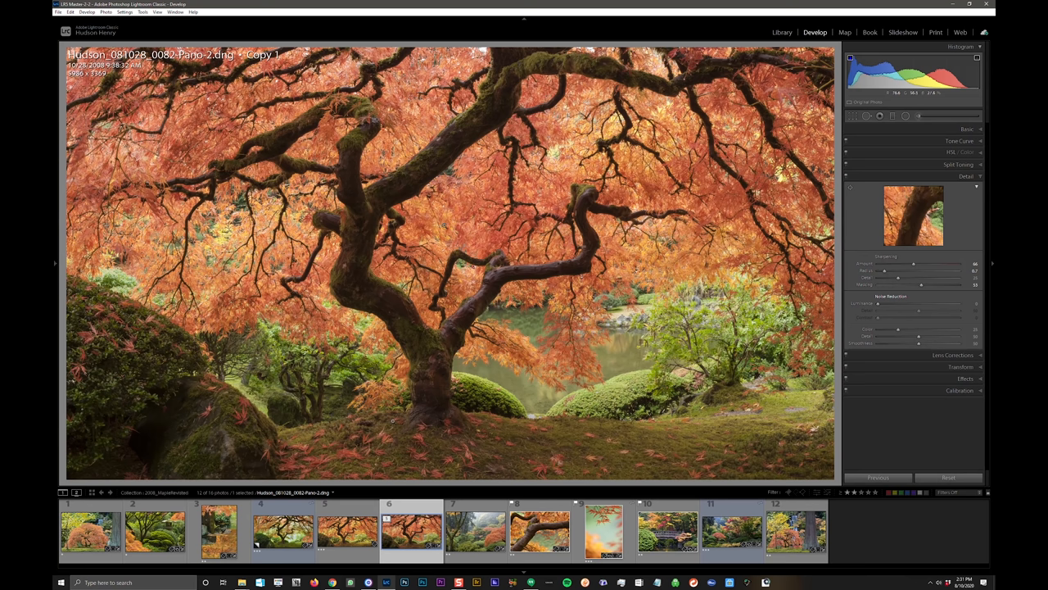
right_click(479, 229)
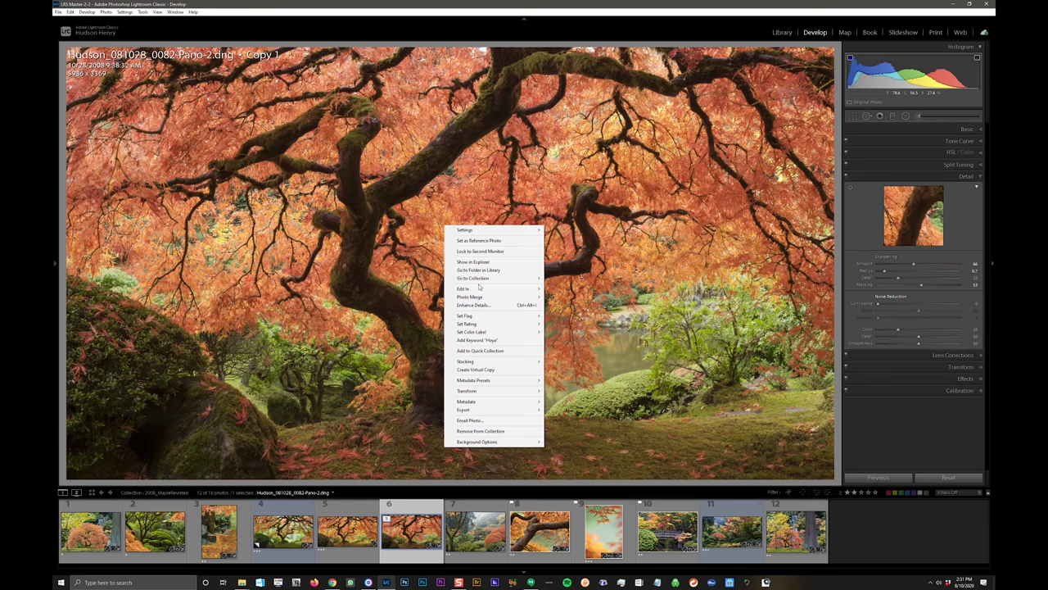
left_click(465, 288)
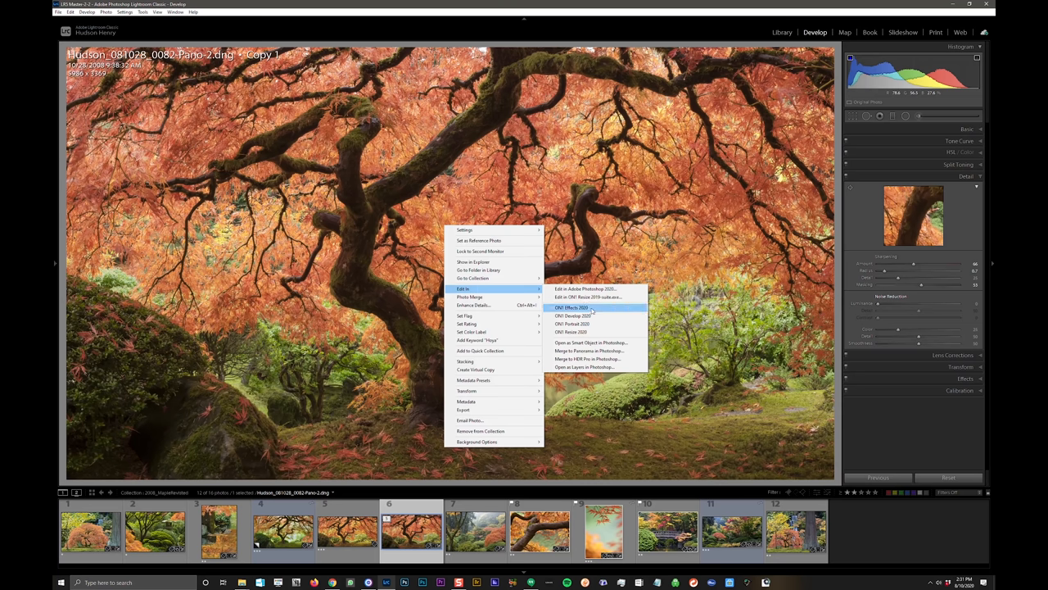
left_click(574, 307)
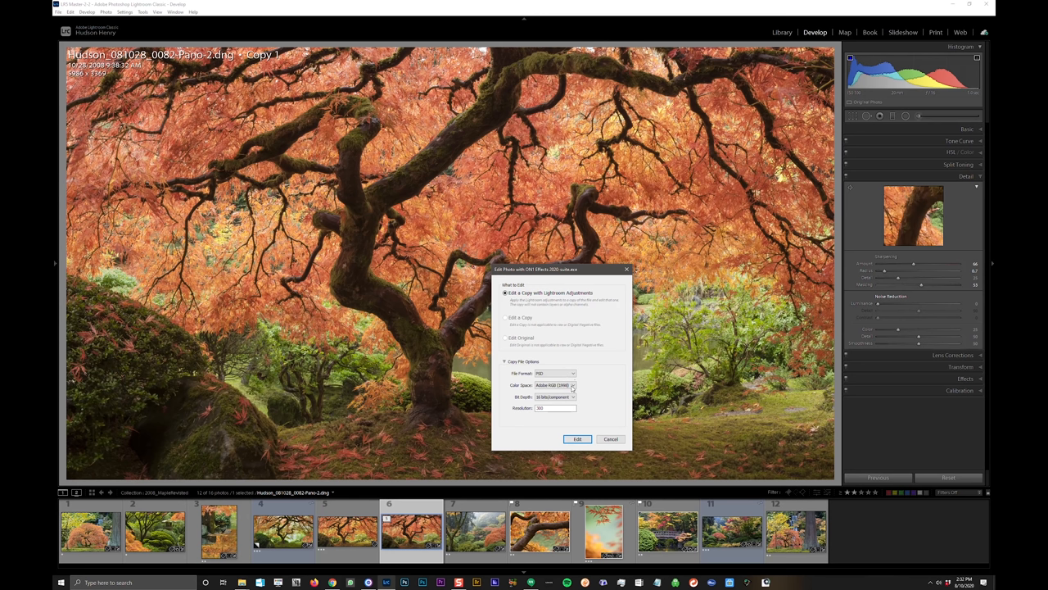
Step: Edit a 16-bit PSD copy in ProPhoto RGB colour space and send it to ON1
left_click(555, 385)
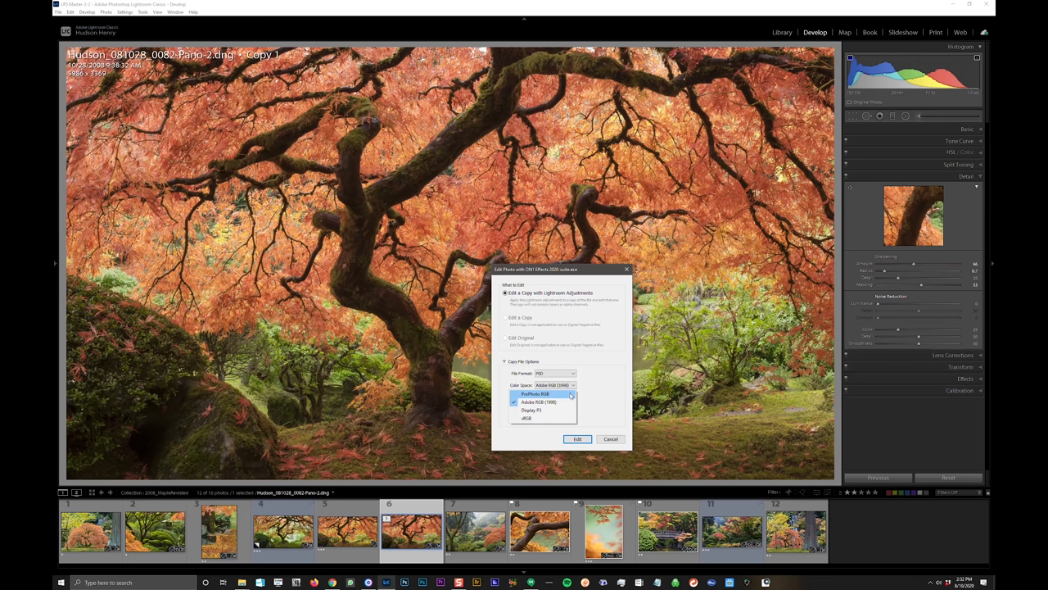
left_click(534, 393)
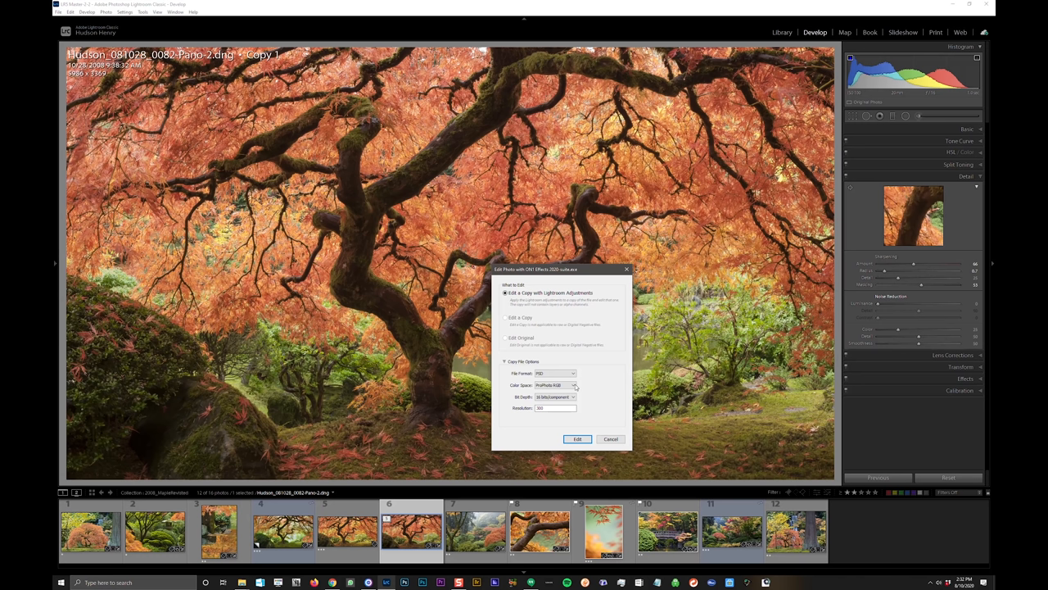
left_click(573, 385)
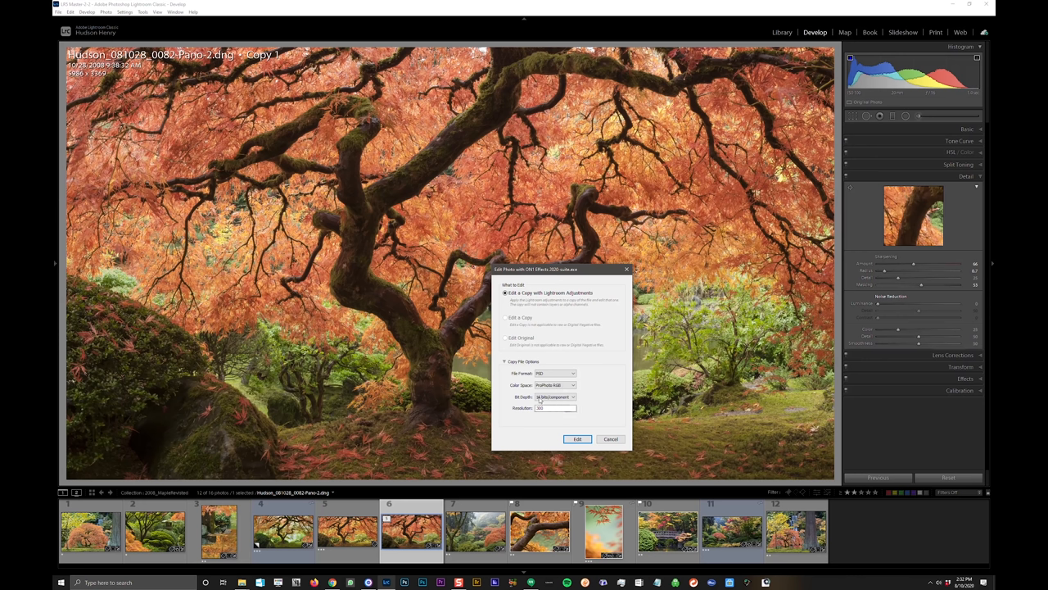
mouse_move(549, 421)
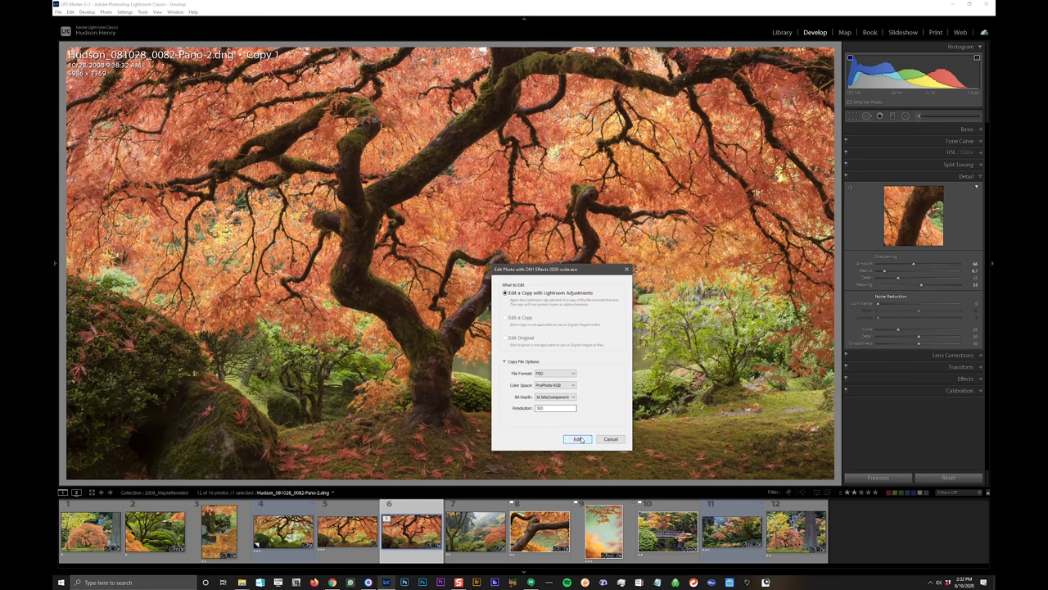
left_click(577, 439)
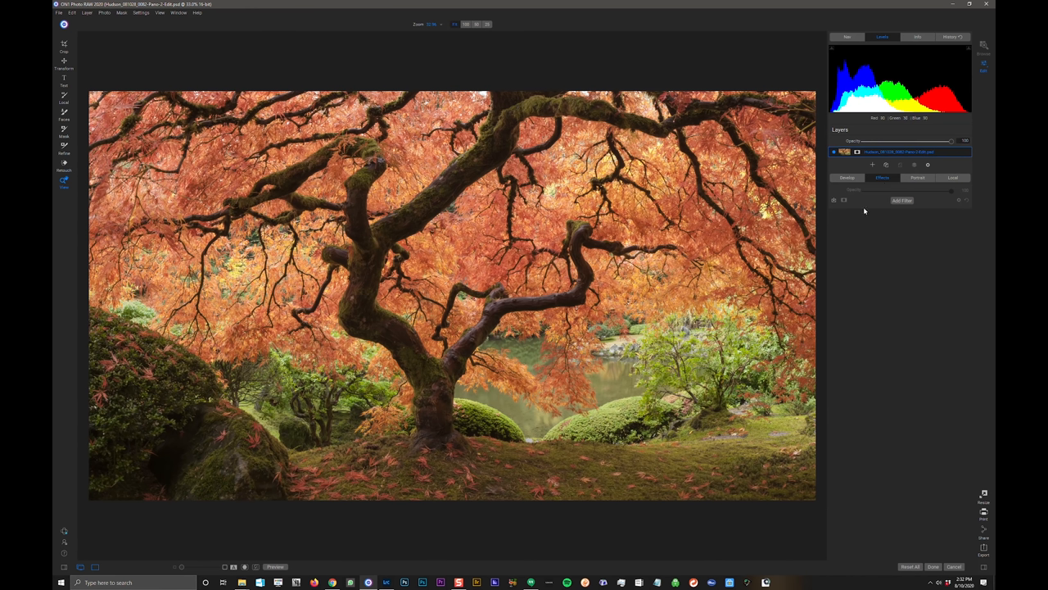
mouse_move(902, 201)
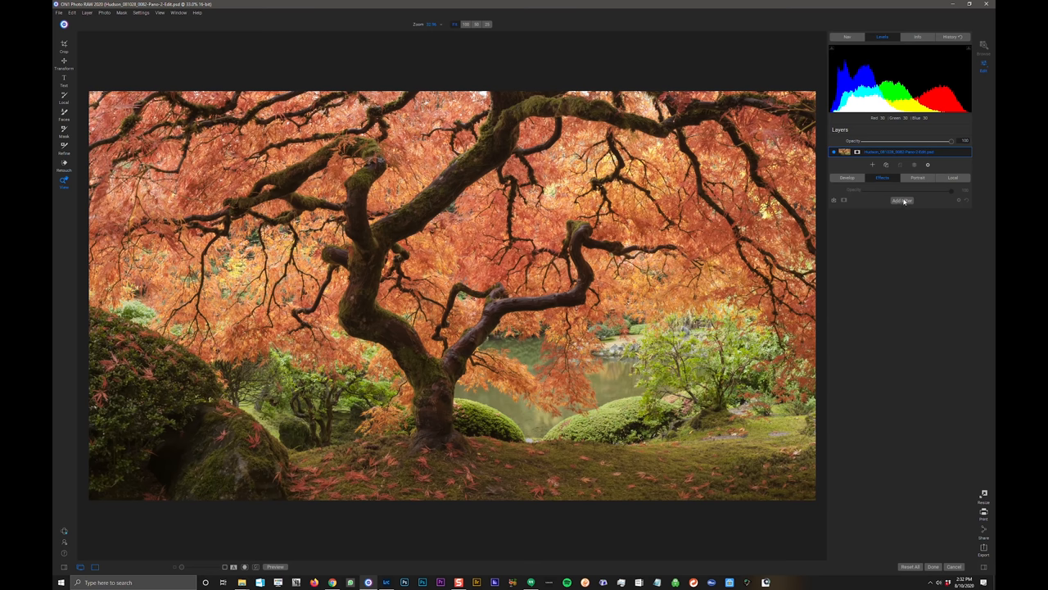
Step: Browse the Add Filter catalogue for the maple panorama layer
left_click(901, 200)
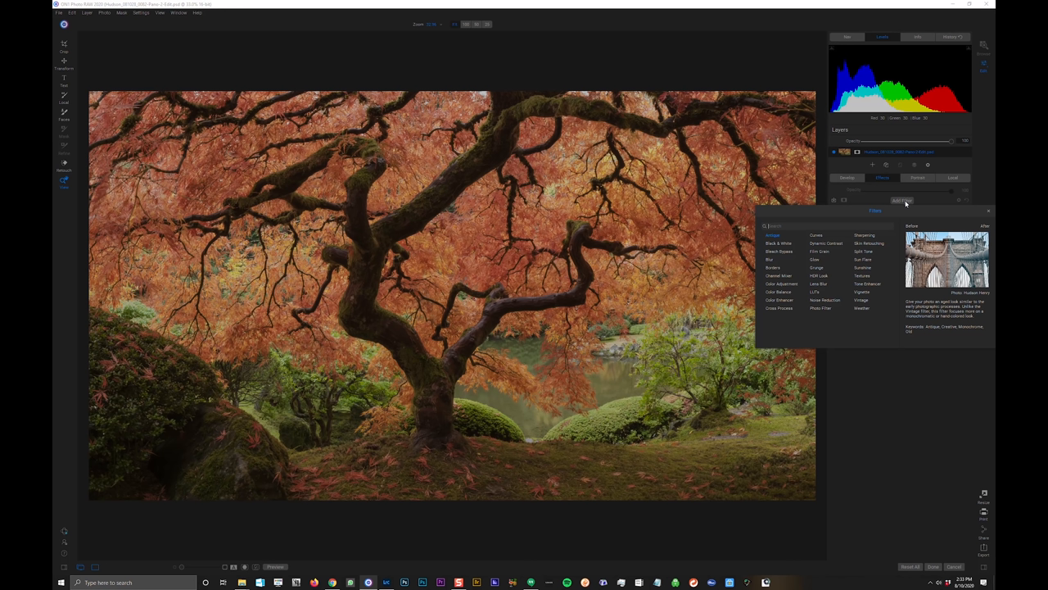
mouse_move(904, 204)
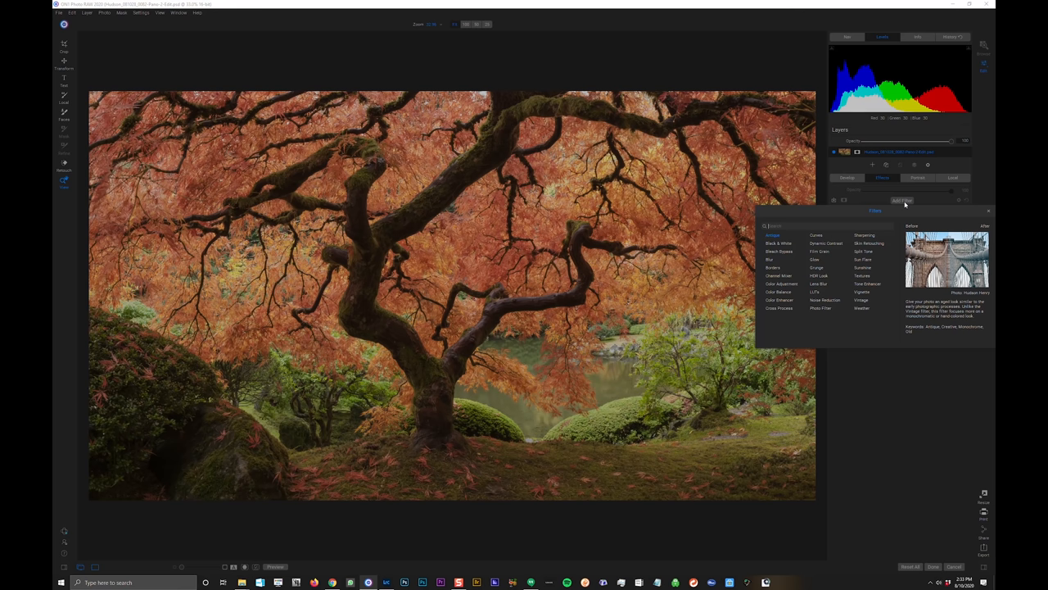
mouse_move(894, 221)
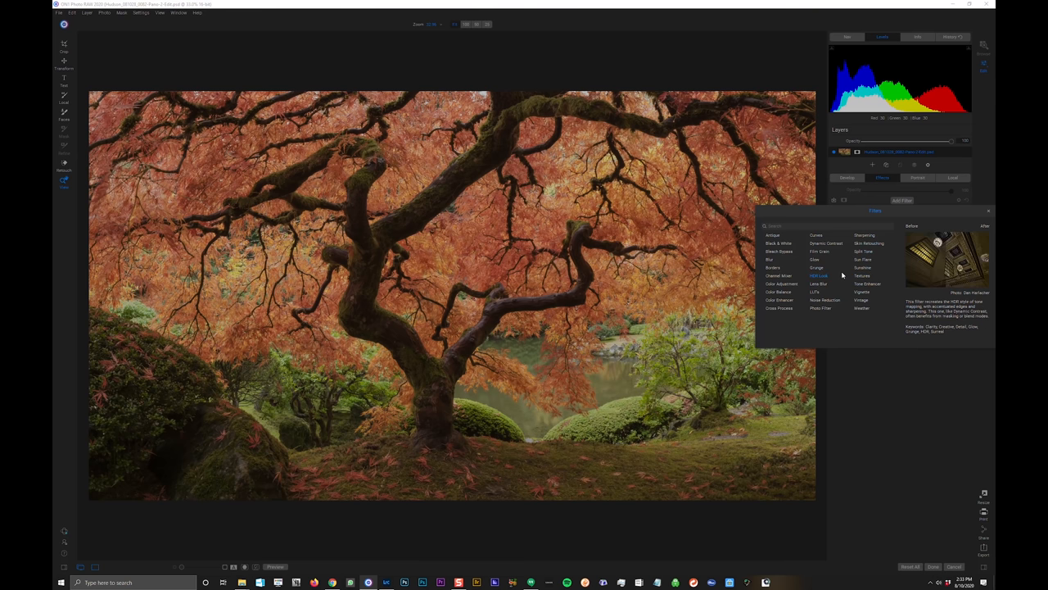
mouse_move(831, 276)
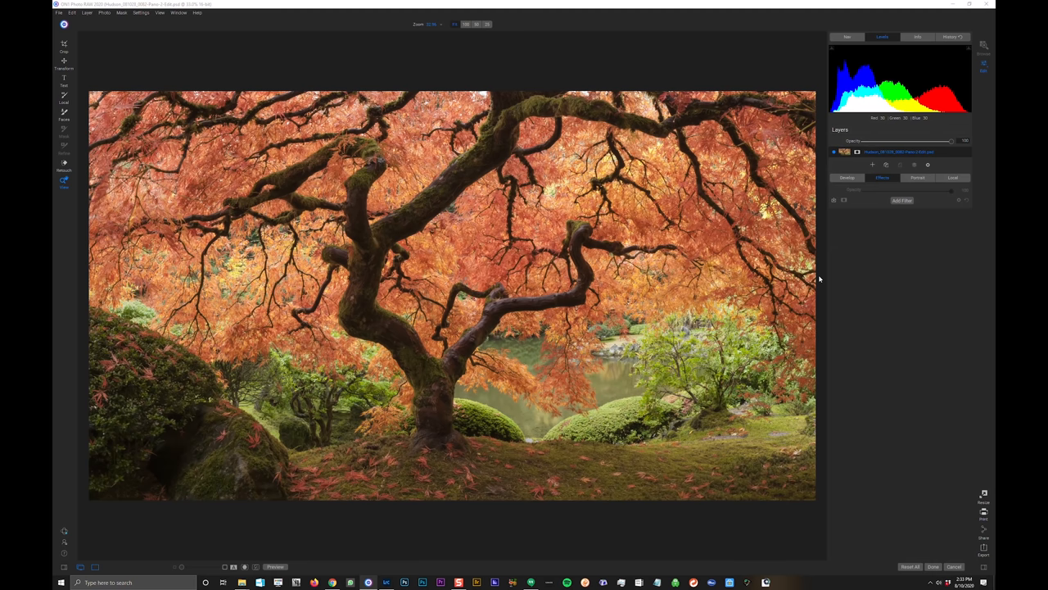
Step: Add an HDR Look filter and adjust its Compression to around 26
left_click(901, 200)
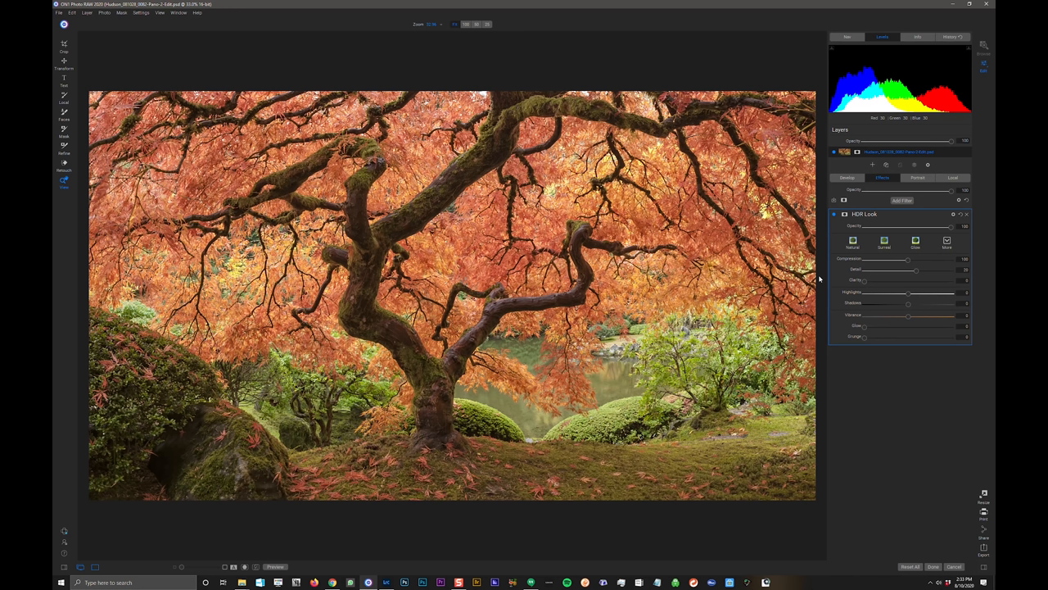
mouse_move(919, 277)
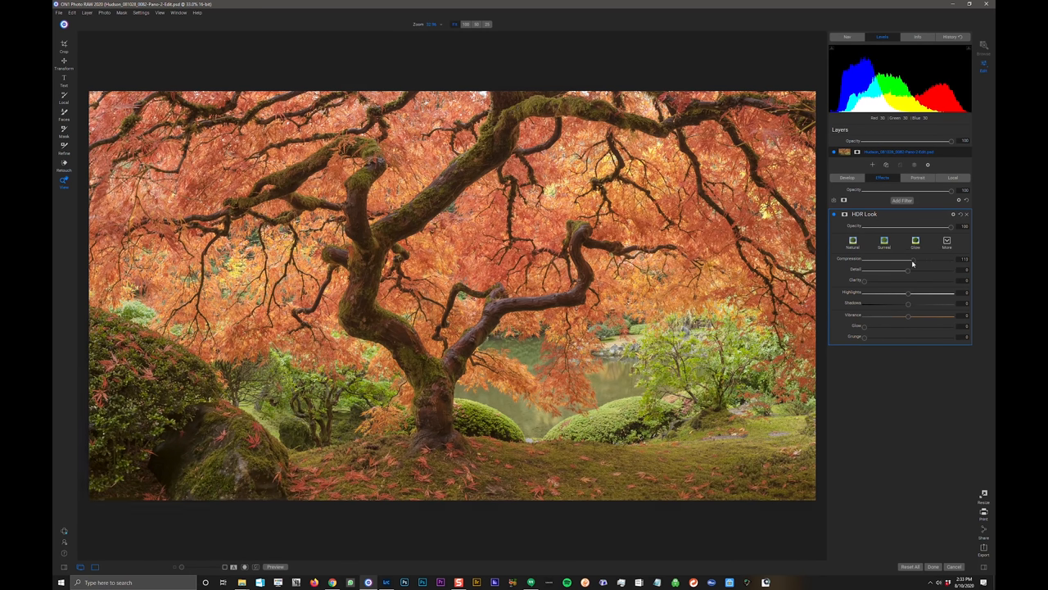
left_click_drag(906, 264, 890, 259)
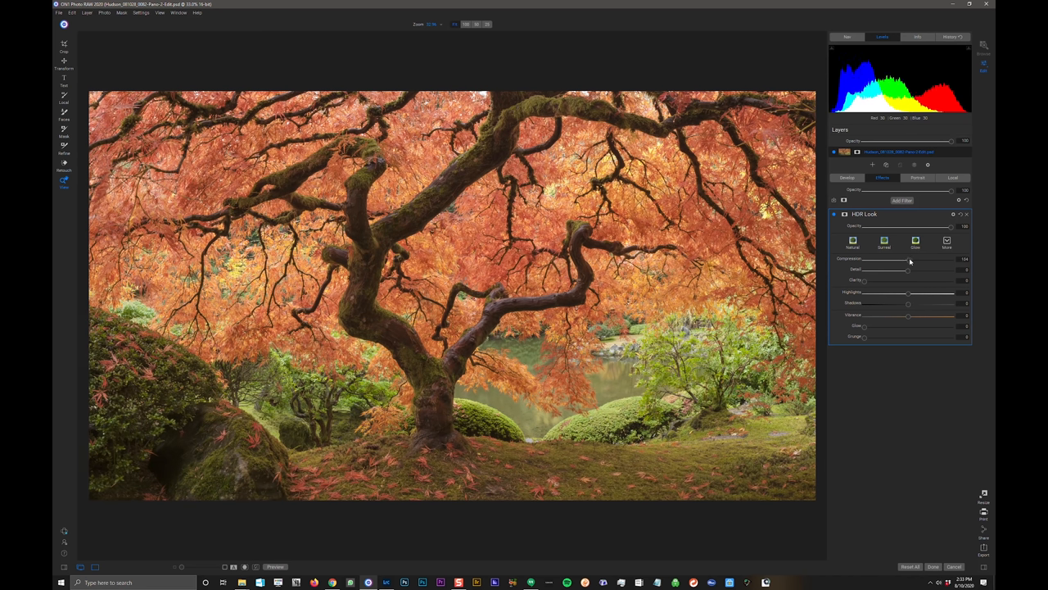
left_click_drag(909, 259, 889, 260)
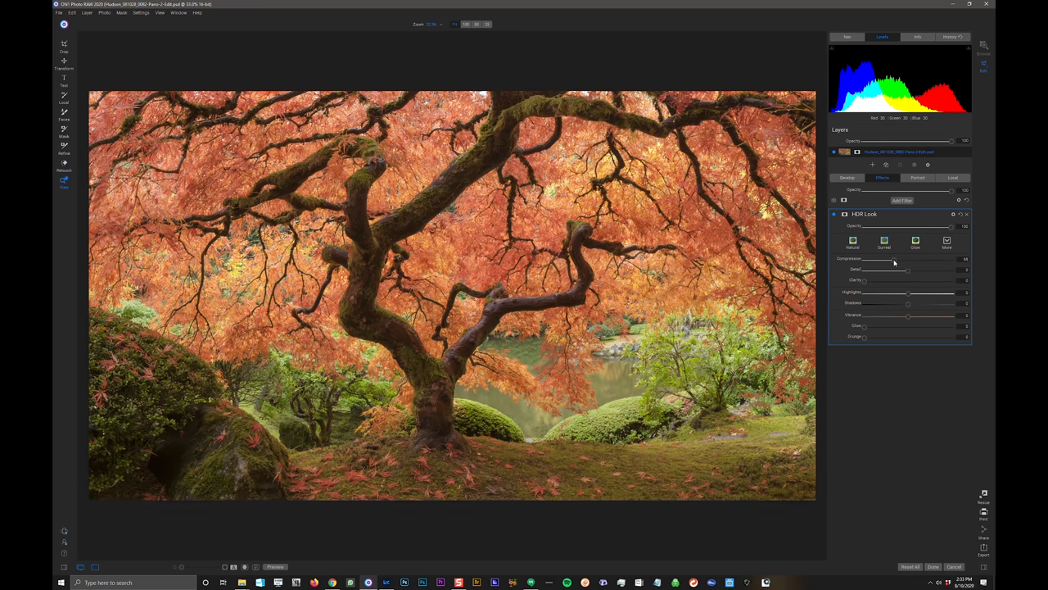
left_click_drag(906, 259, 954, 258)
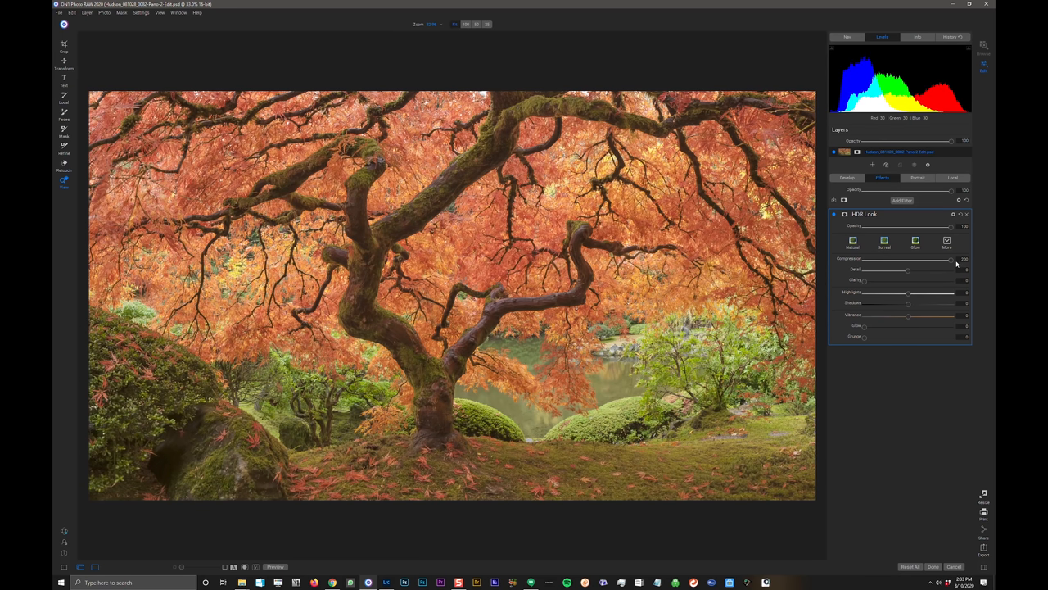
left_click_drag(950, 259, 925, 259)
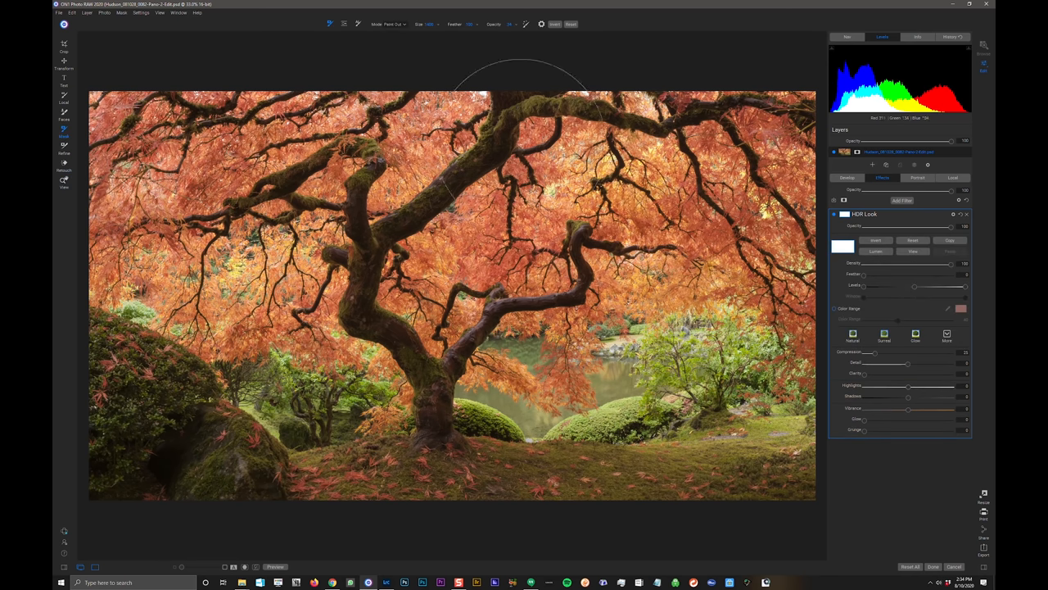
mouse_move(716, 39)
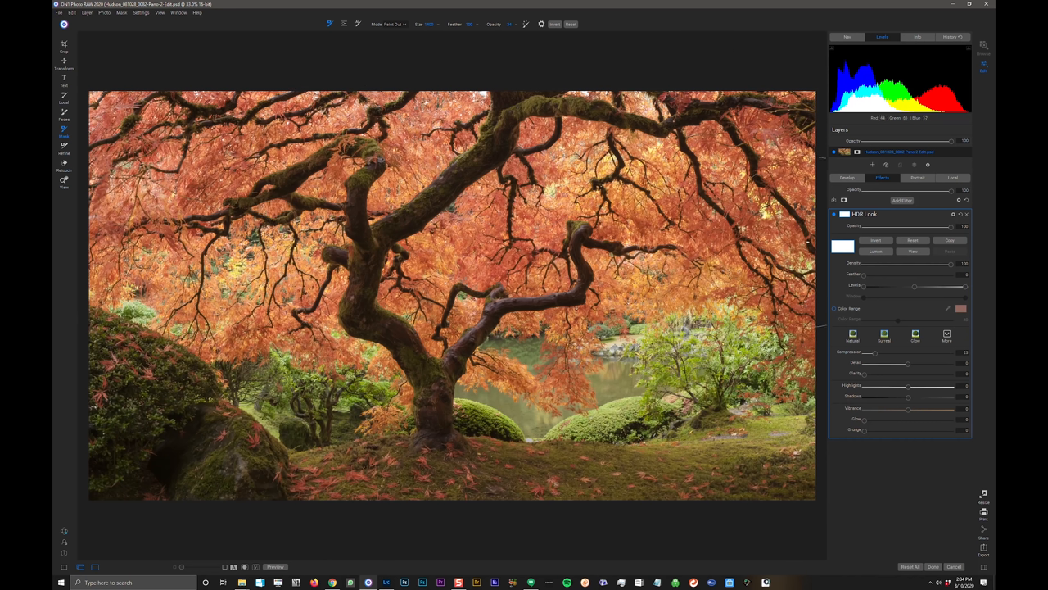
mouse_move(483, 49)
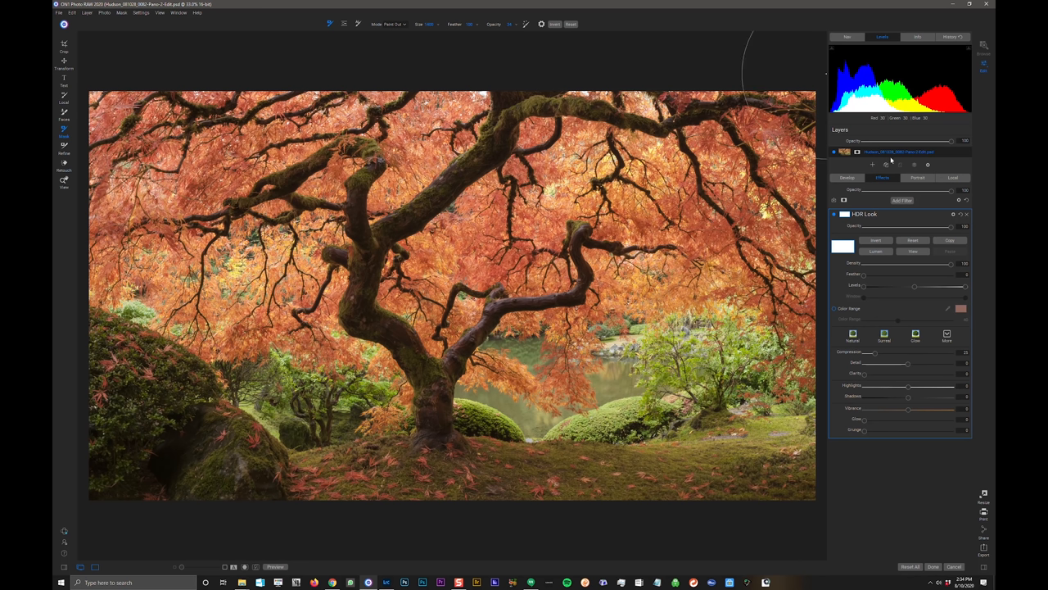
mouse_move(889, 242)
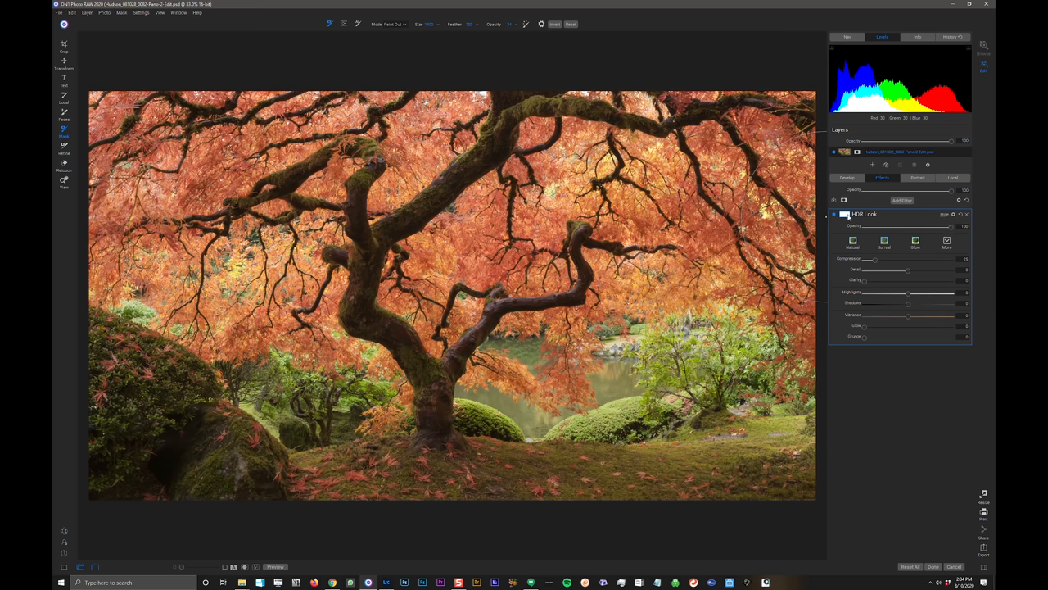
Step: Toggle the HDR Look filter off and on to compare with the original
left_click(834, 214)
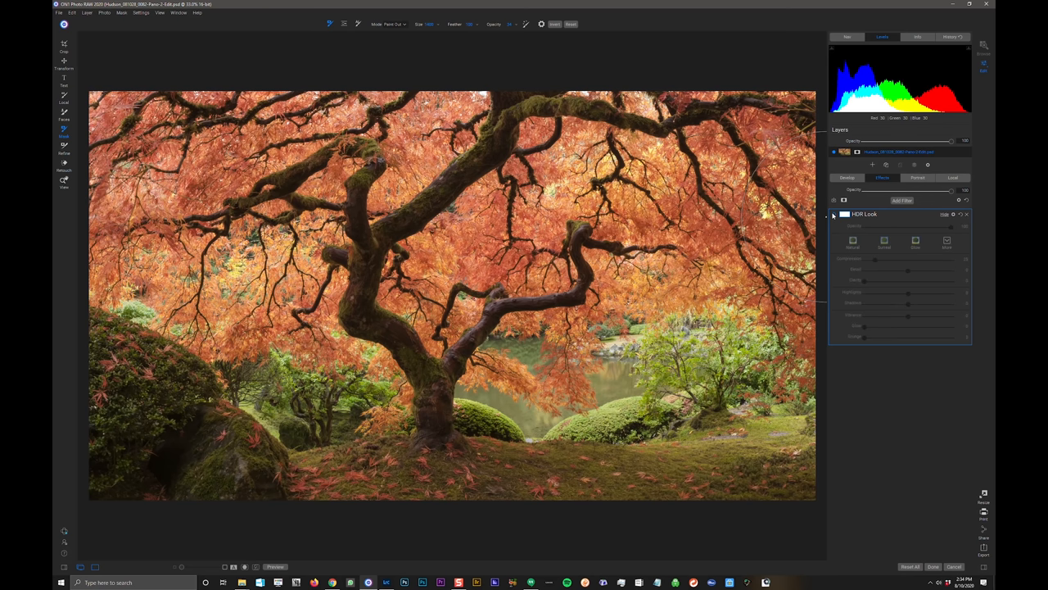
left_click(834, 213)
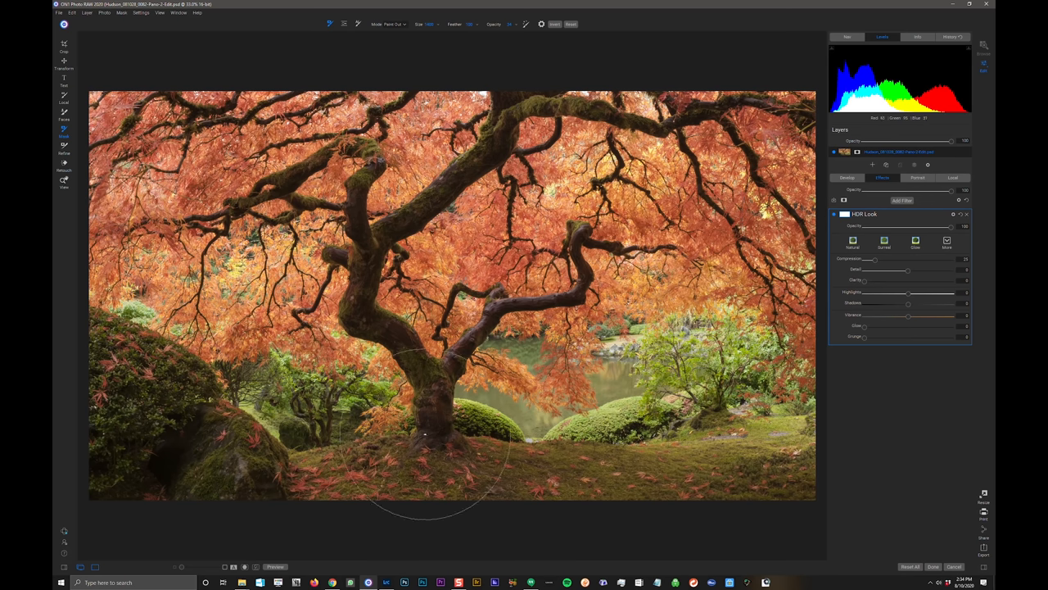
left_click(834, 214)
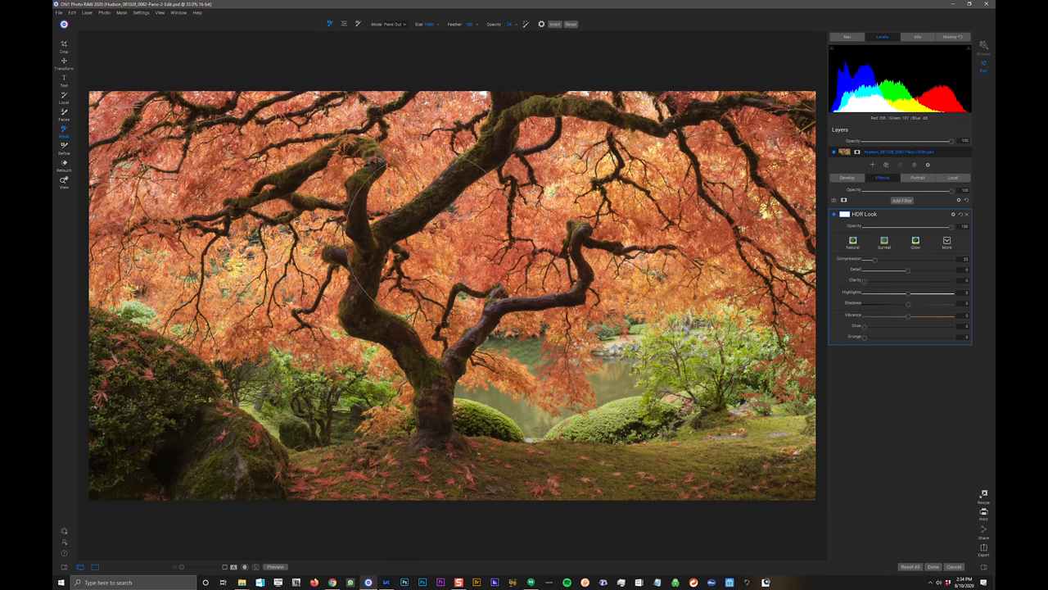
mouse_move(876, 262)
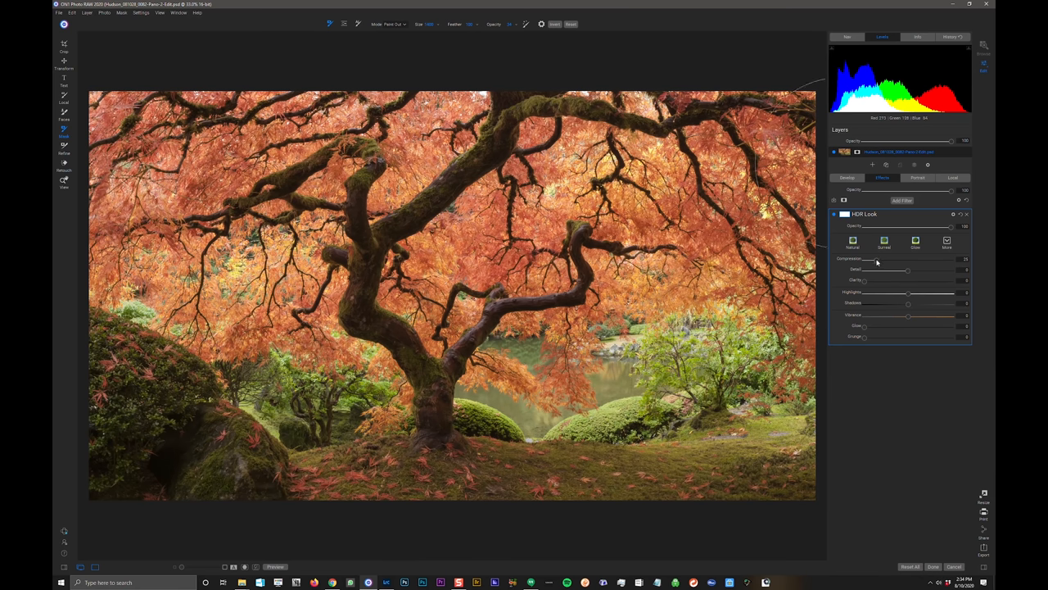
left_click(835, 214)
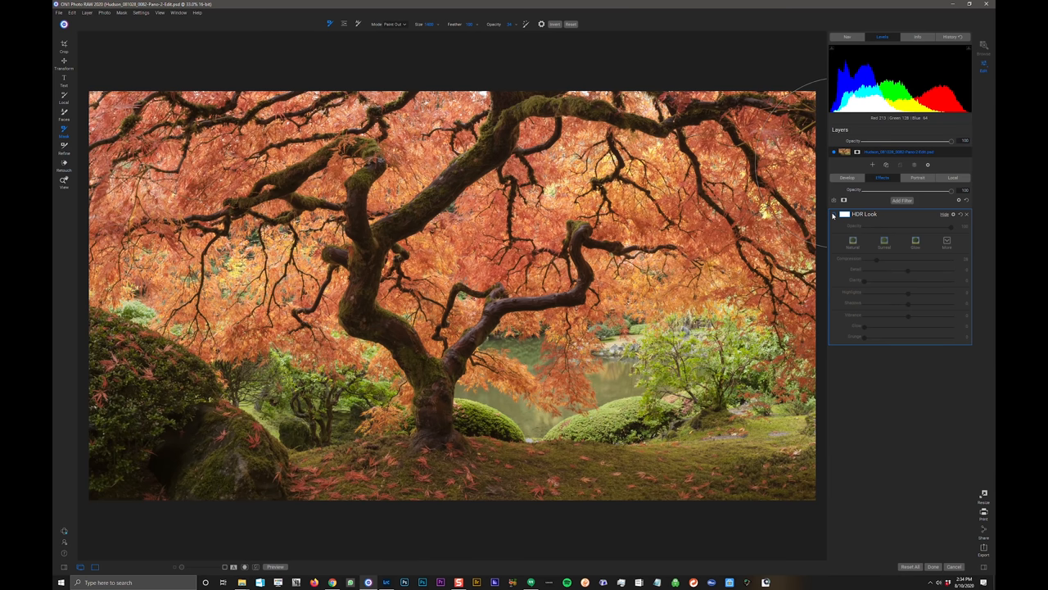
left_click(833, 214)
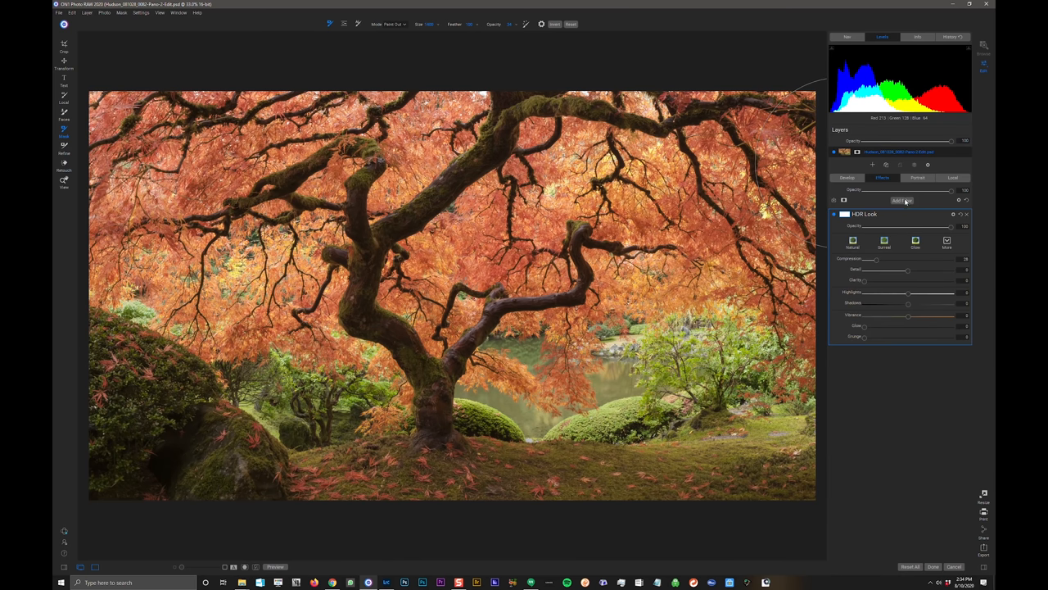
Step: Add a Dynamic Contrast filter and experiment with its Small and Large contrast sliders
left_click(901, 201)
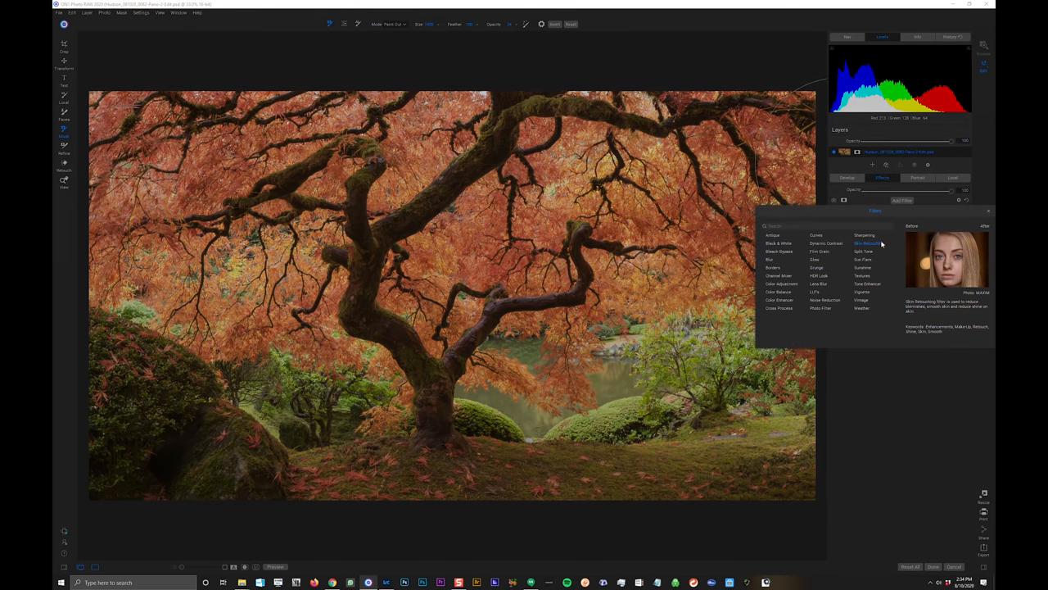
left_click(825, 244)
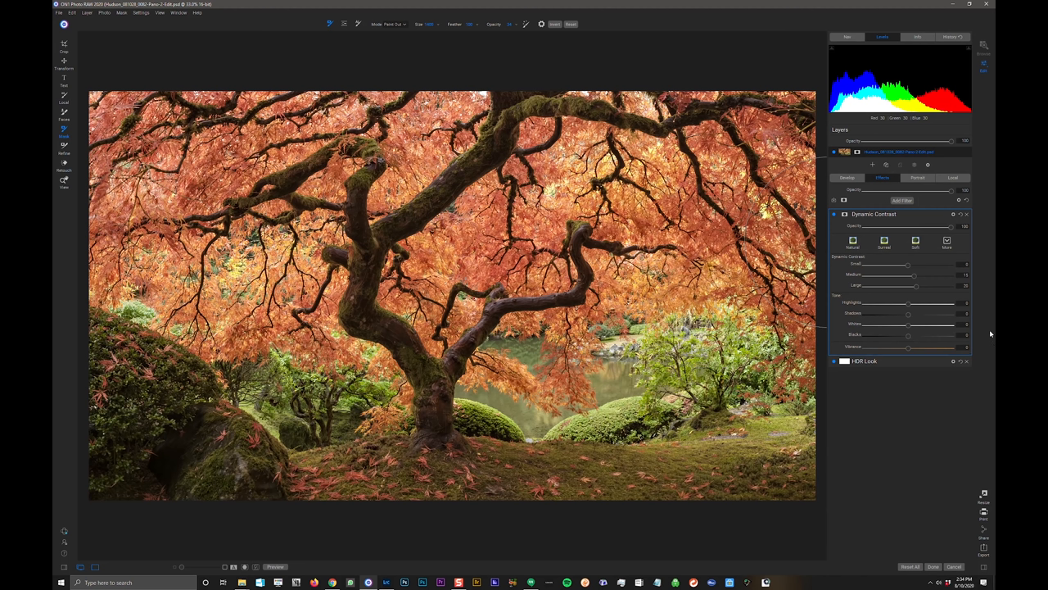
mouse_move(897, 246)
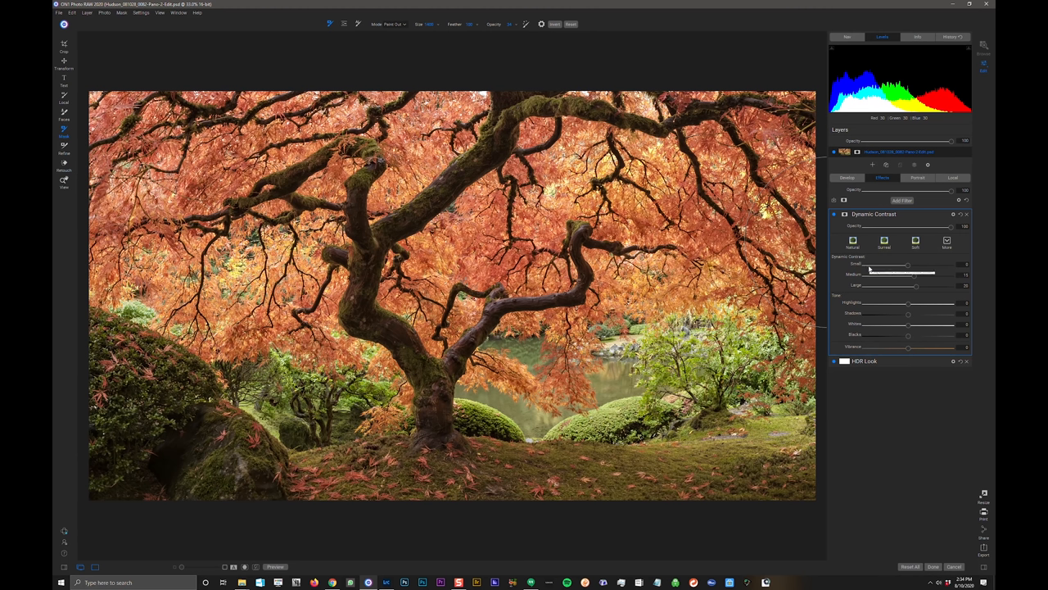
mouse_move(958, 275)
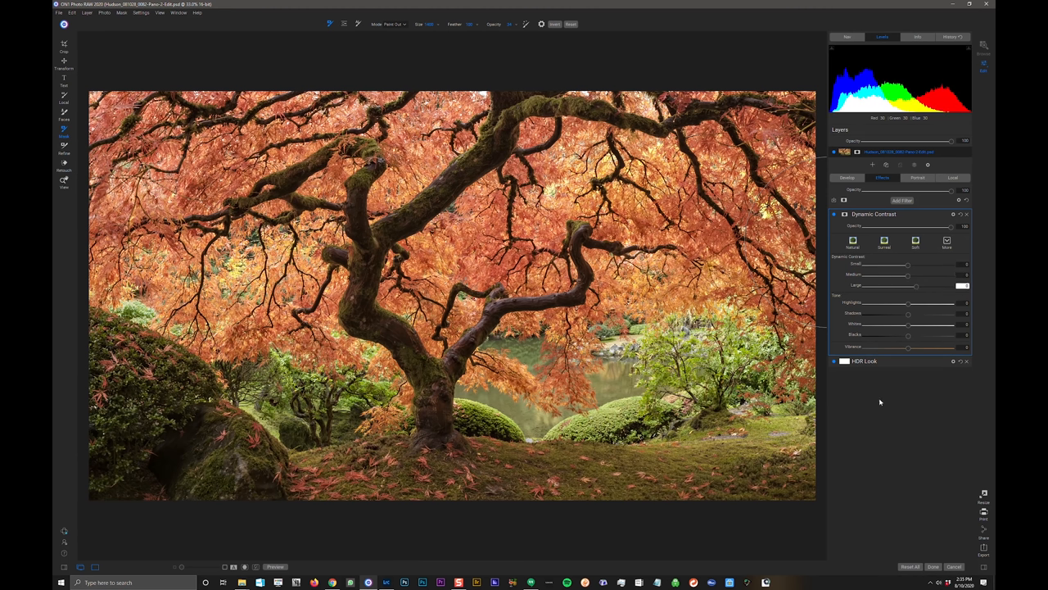
left_click(834, 215)
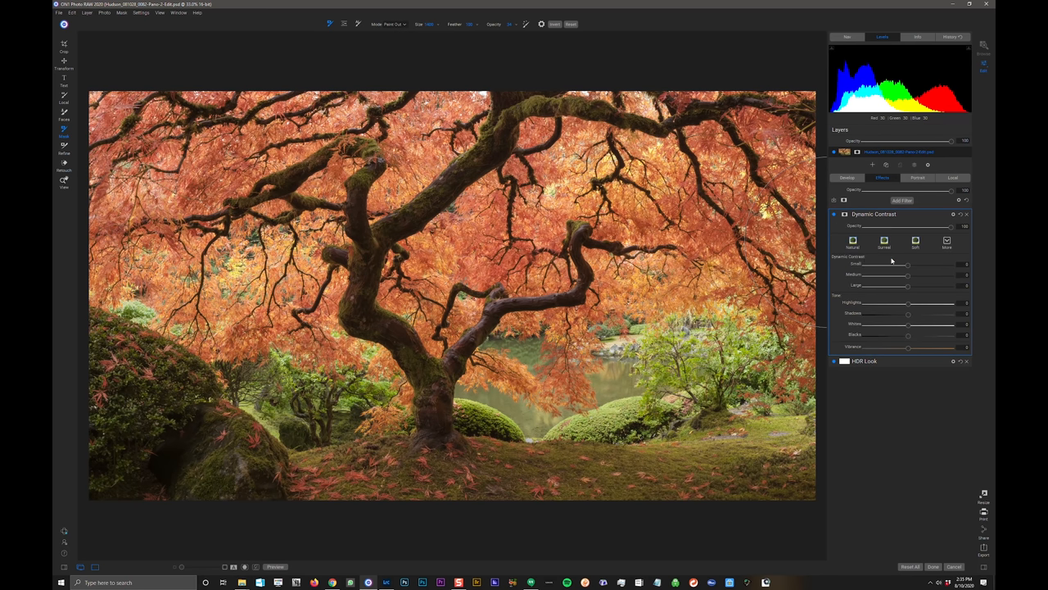
mouse_move(908, 285)
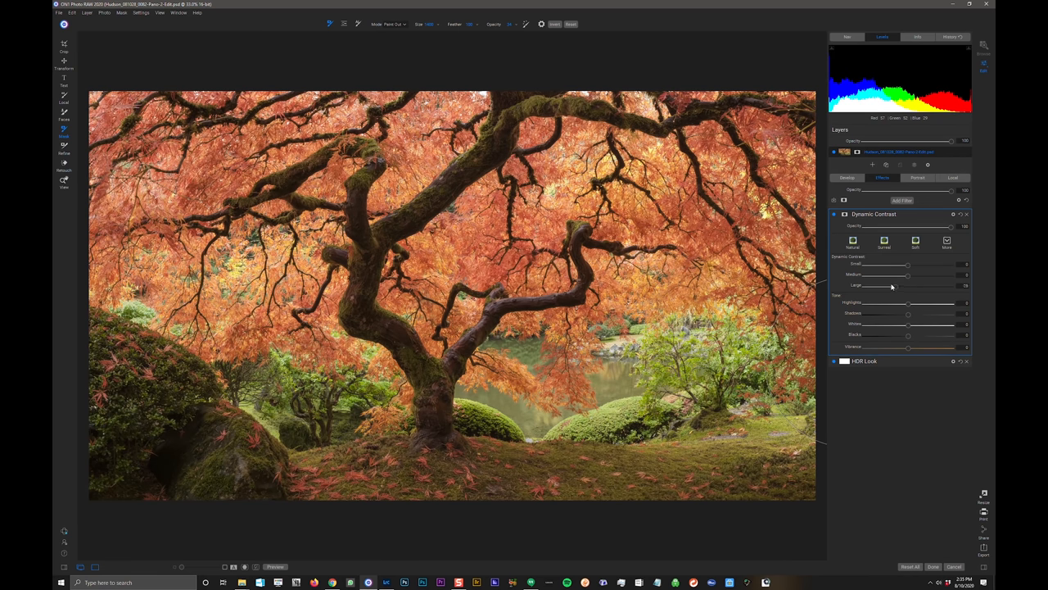
left_click_drag(907, 285, 934, 284)
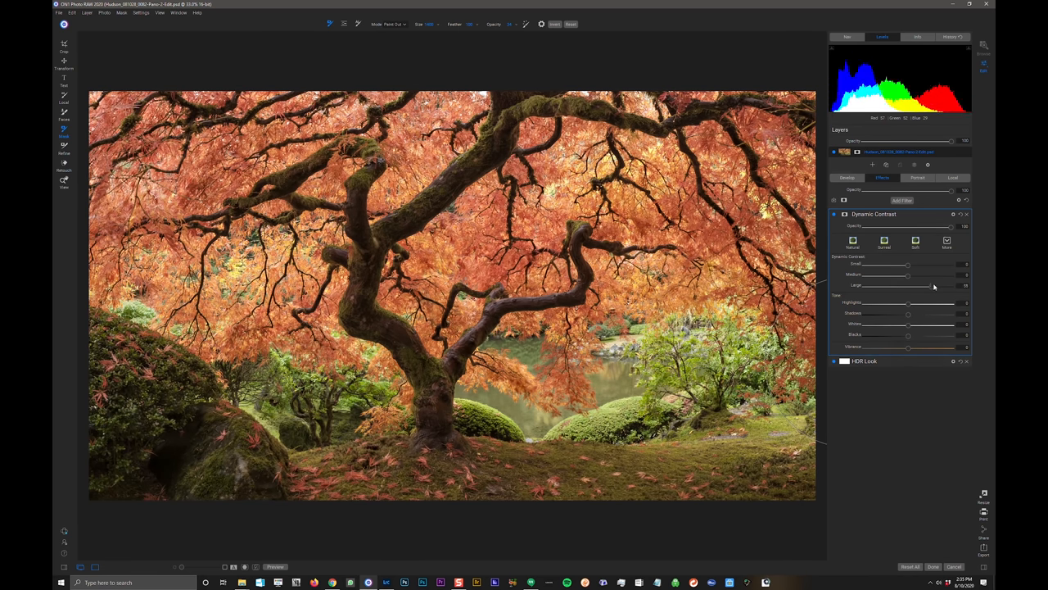
left_click_drag(906, 285, 907, 285)
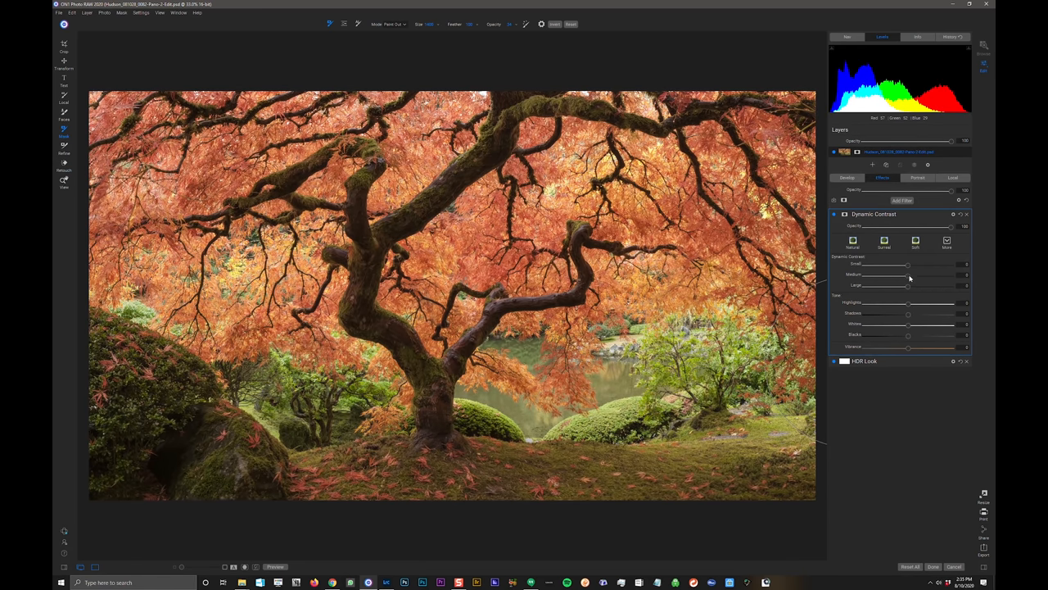
left_click_drag(908, 274, 948, 274)
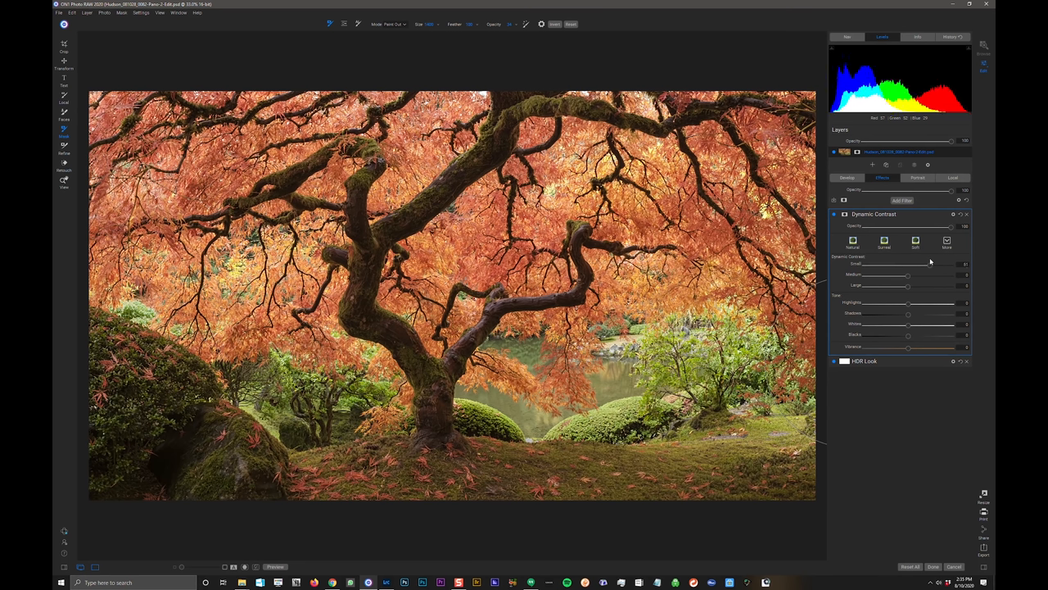
left_click_drag(950, 263, 922, 264)
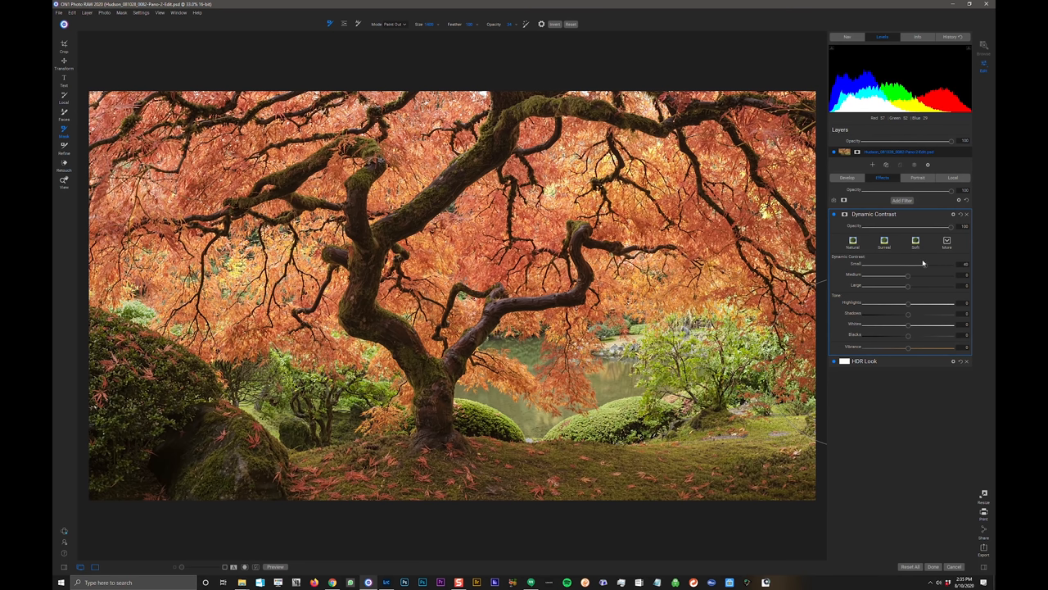
left_click(947, 240)
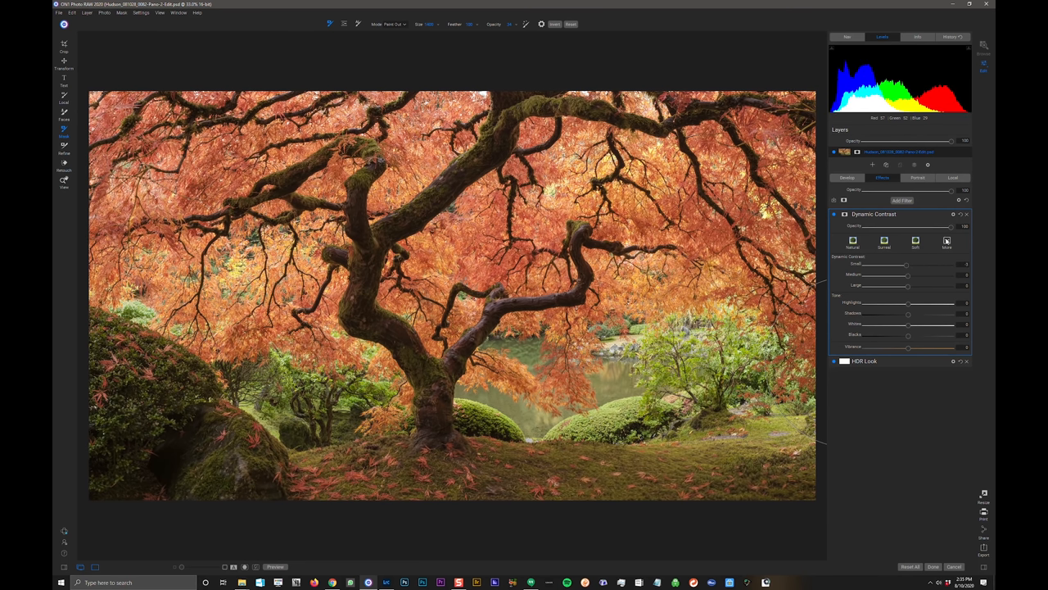
Step: Apply the saved custom Dynamic Contrast style from the presets menu
left_click(946, 240)
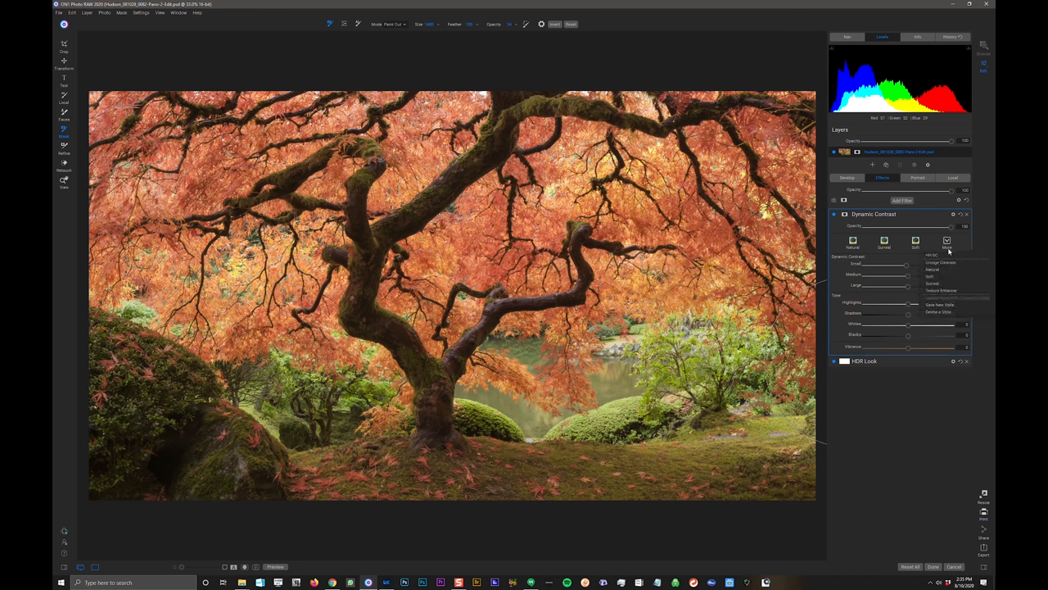
left_click(933, 256)
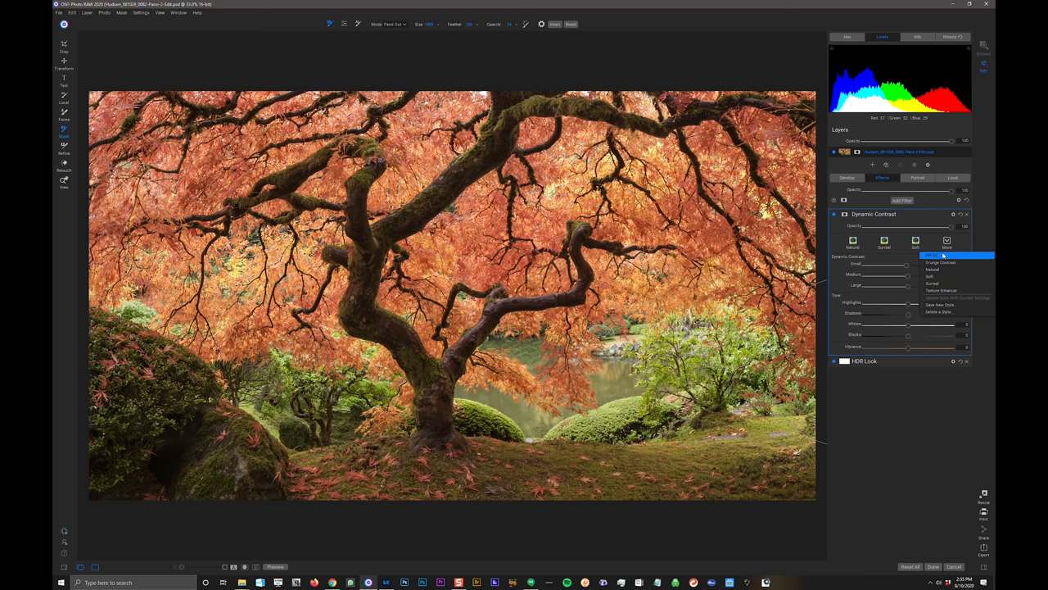
left_click(934, 255)
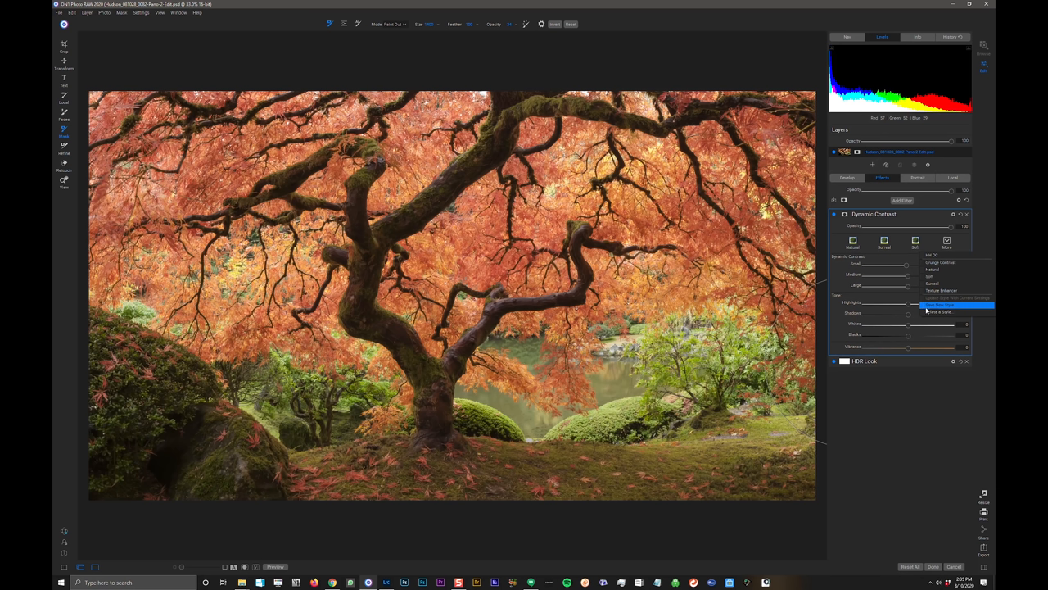
left_click(942, 255)
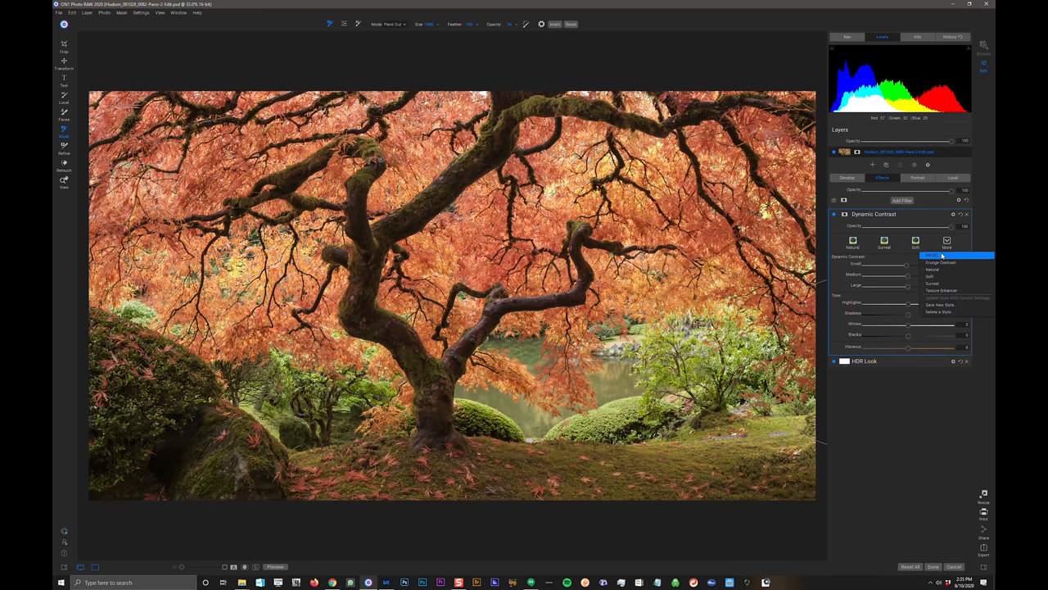
left_click(934, 255)
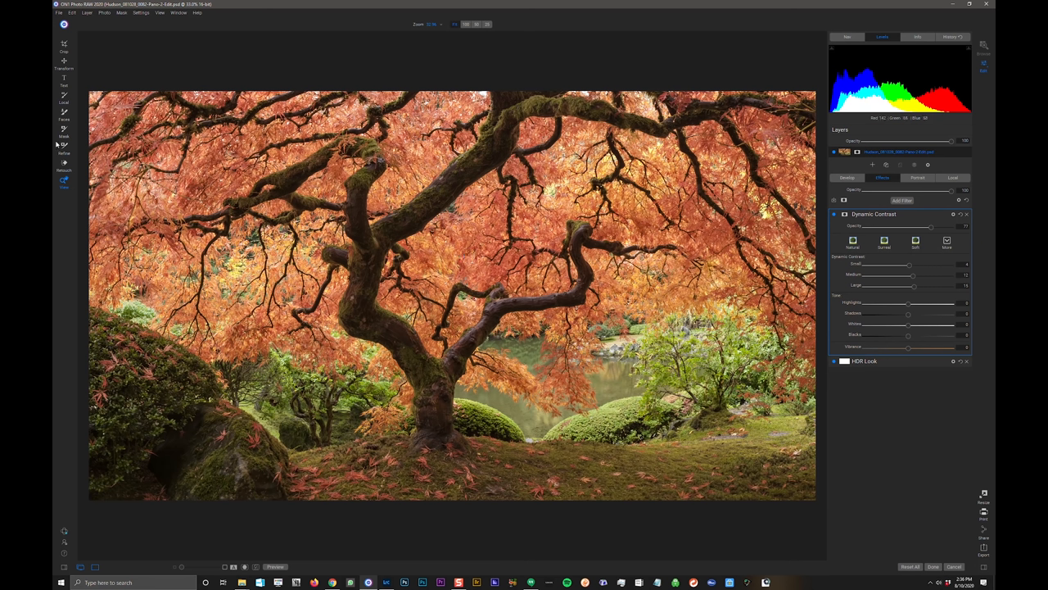
mouse_move(67, 132)
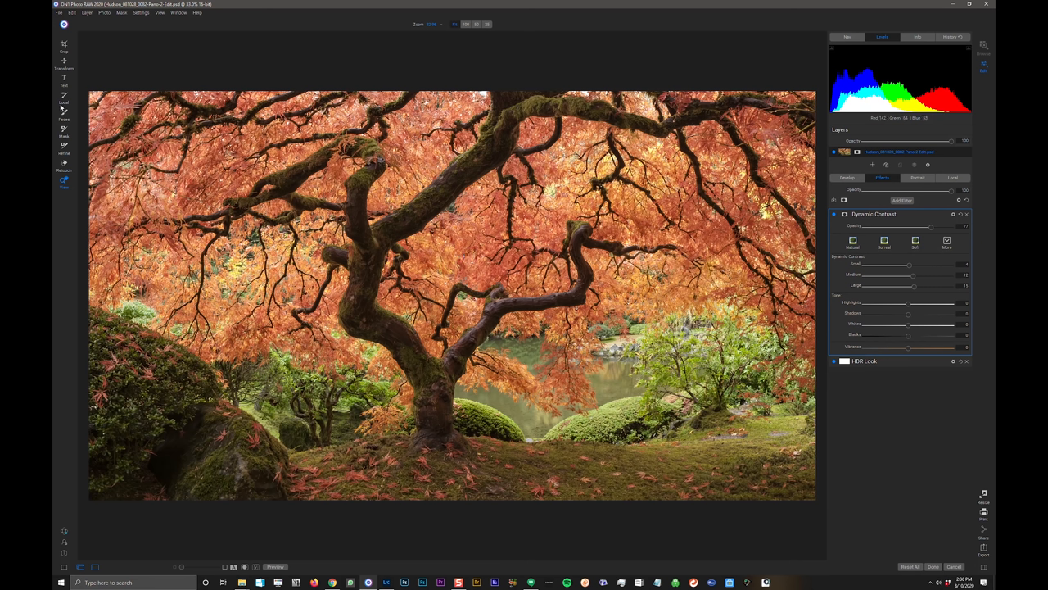
mouse_move(493, 239)
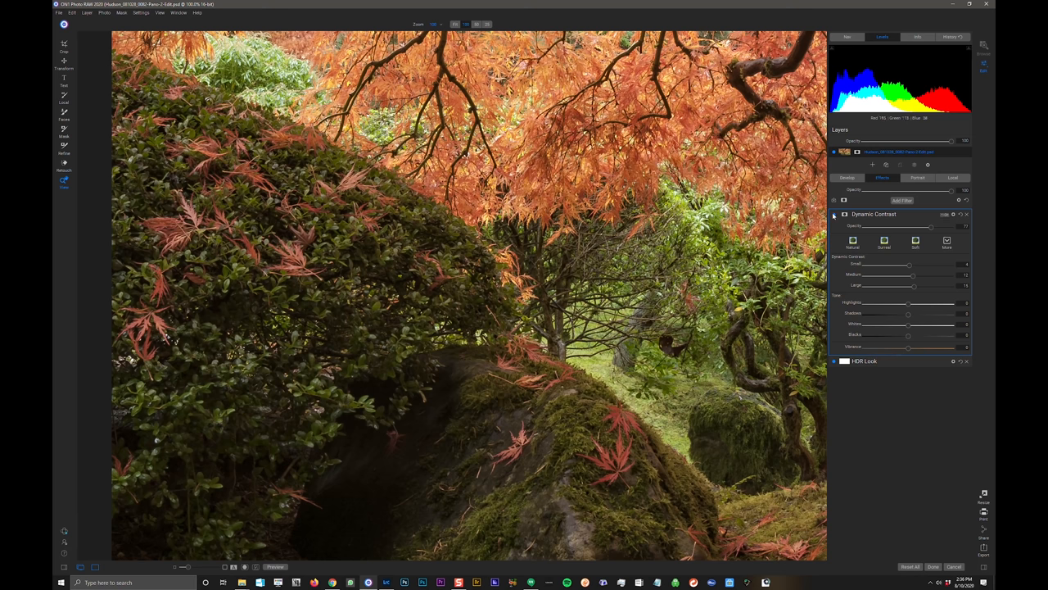
Step: Turn Dynamic Contrast off to compare the full-size view with and without it
left_click(834, 214)
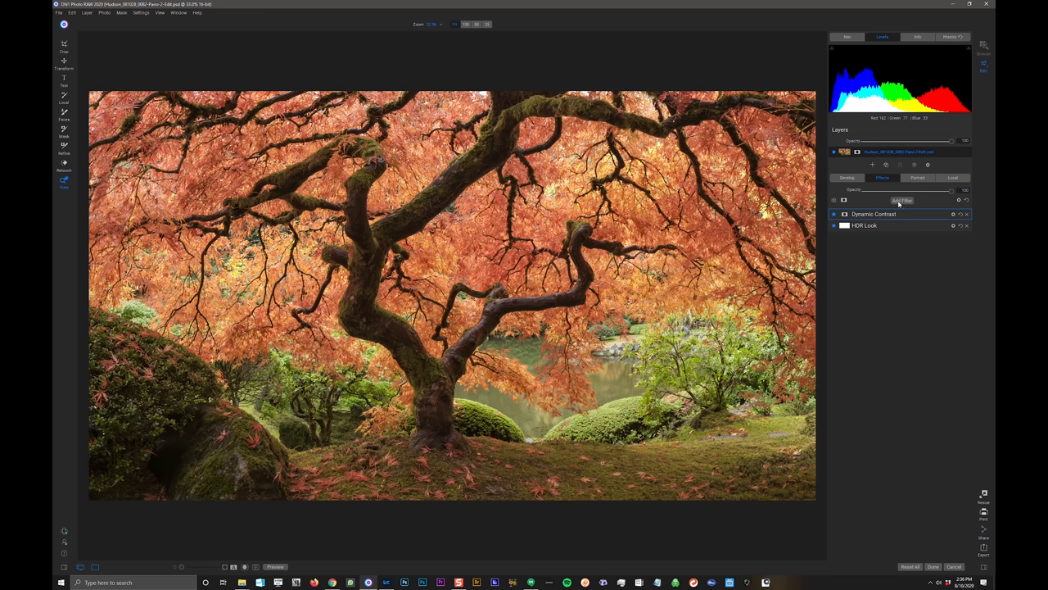
Step: Try a Color Adjustment filter with the Fall preset on the maple panorama
left_click(900, 199)
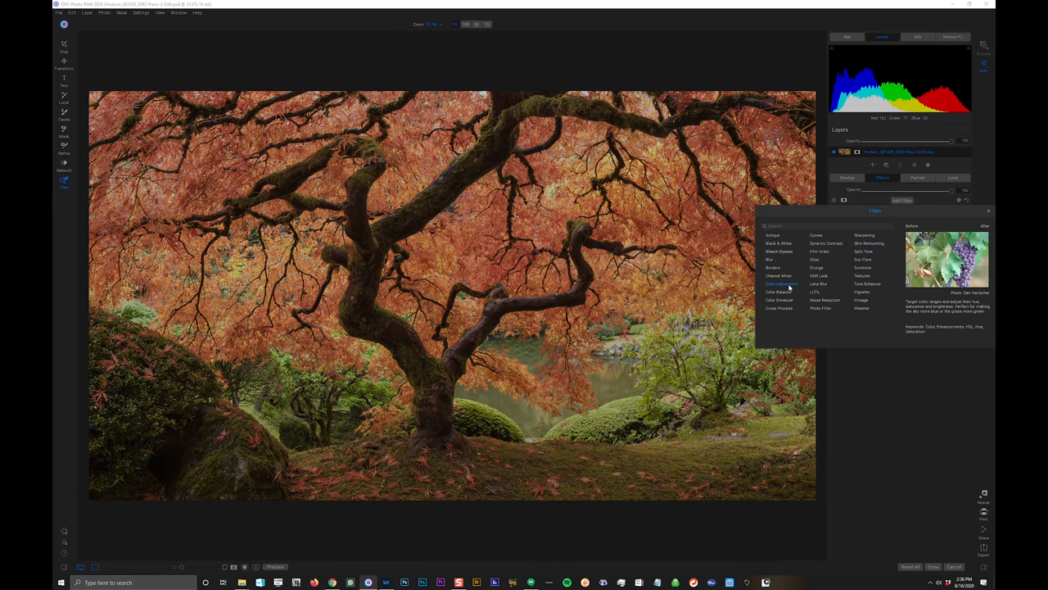
left_click(781, 284)
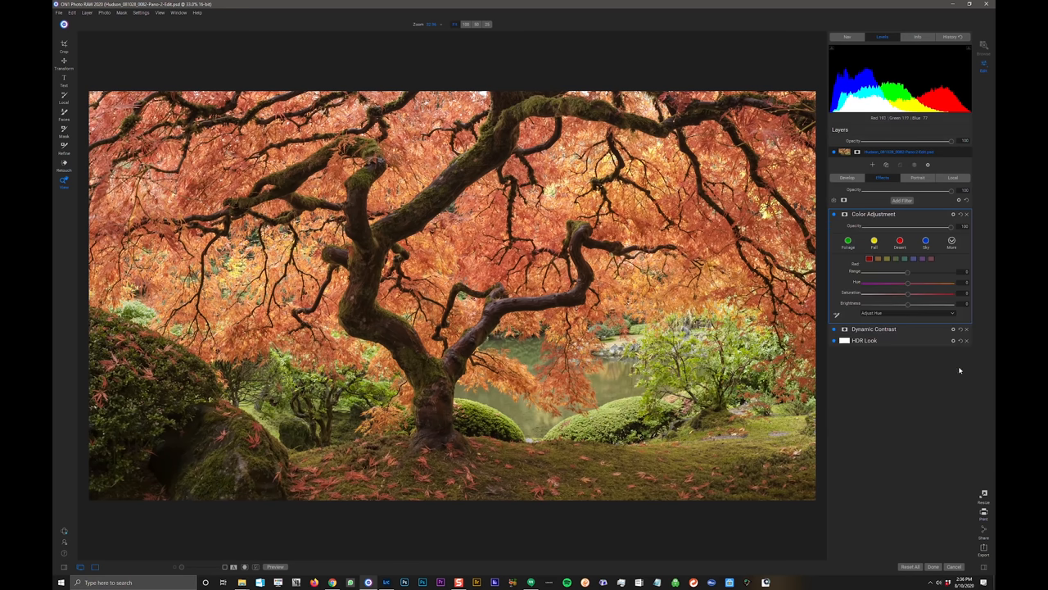
mouse_move(910, 433)
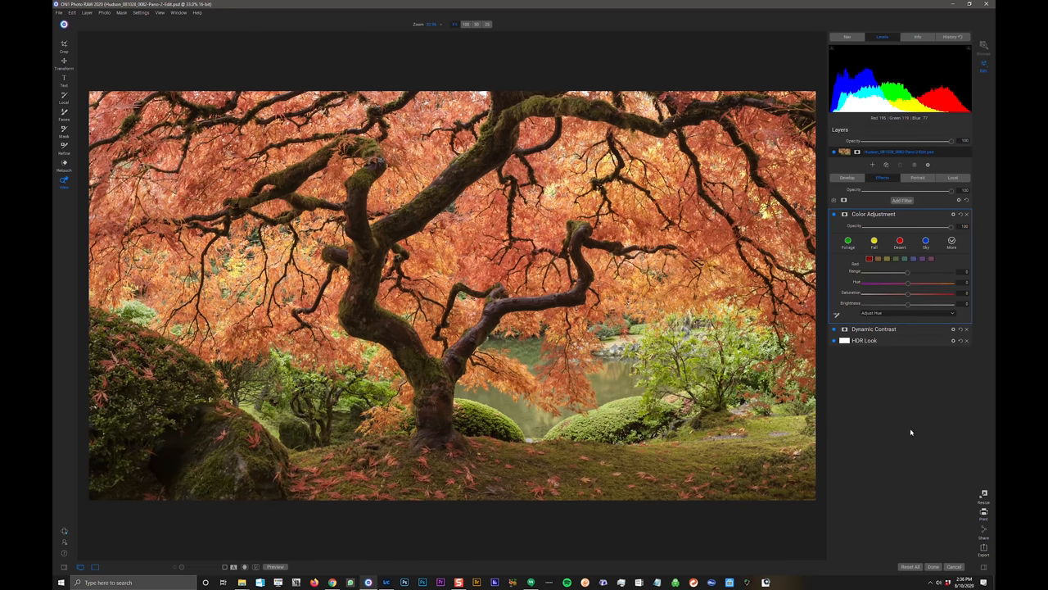
left_click(951, 240)
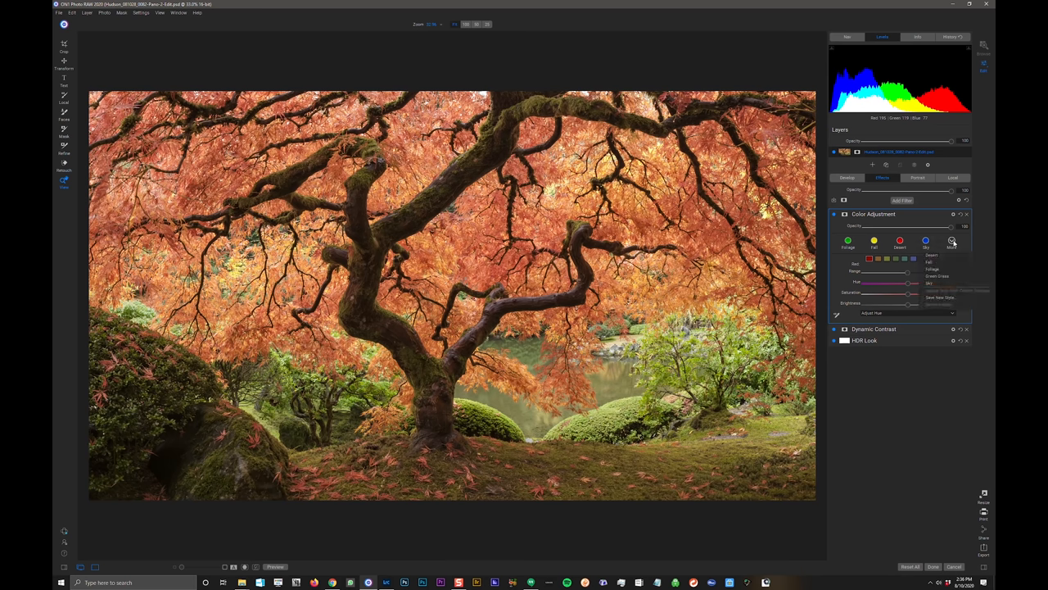
left_click(952, 241)
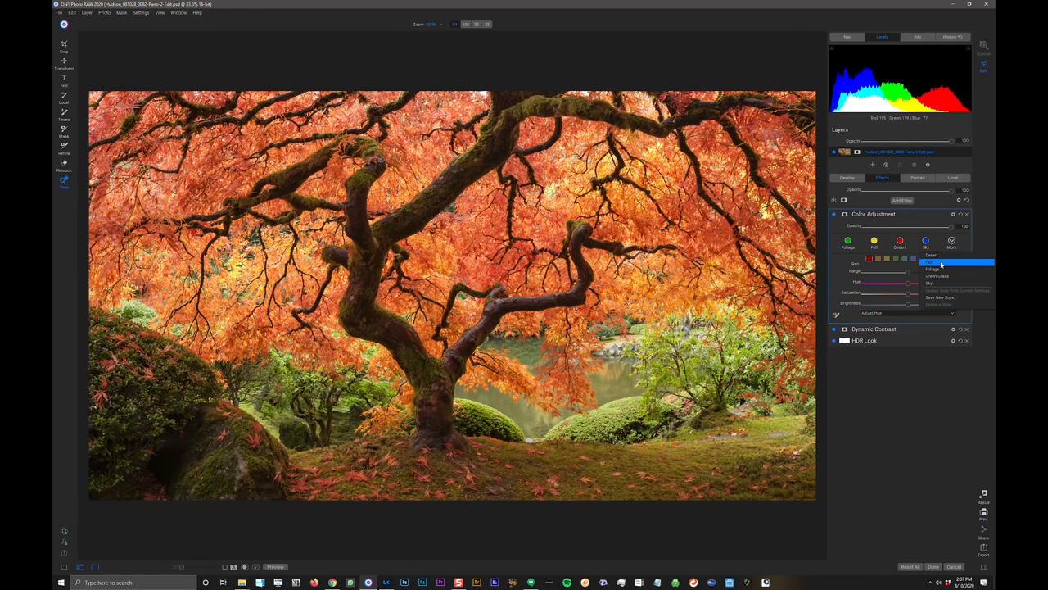
left_click(934, 263)
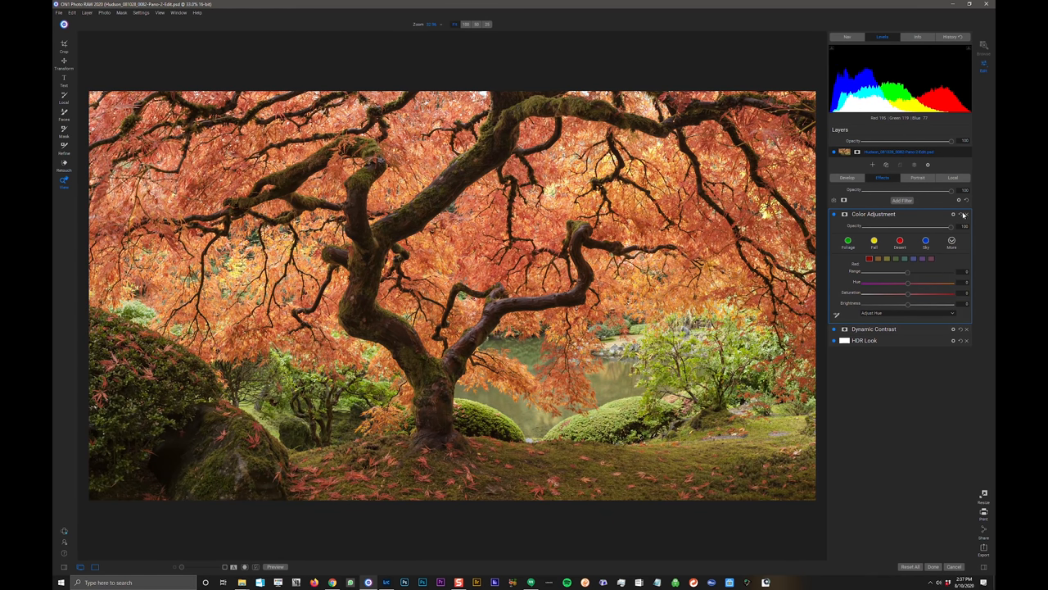
left_click(901, 200)
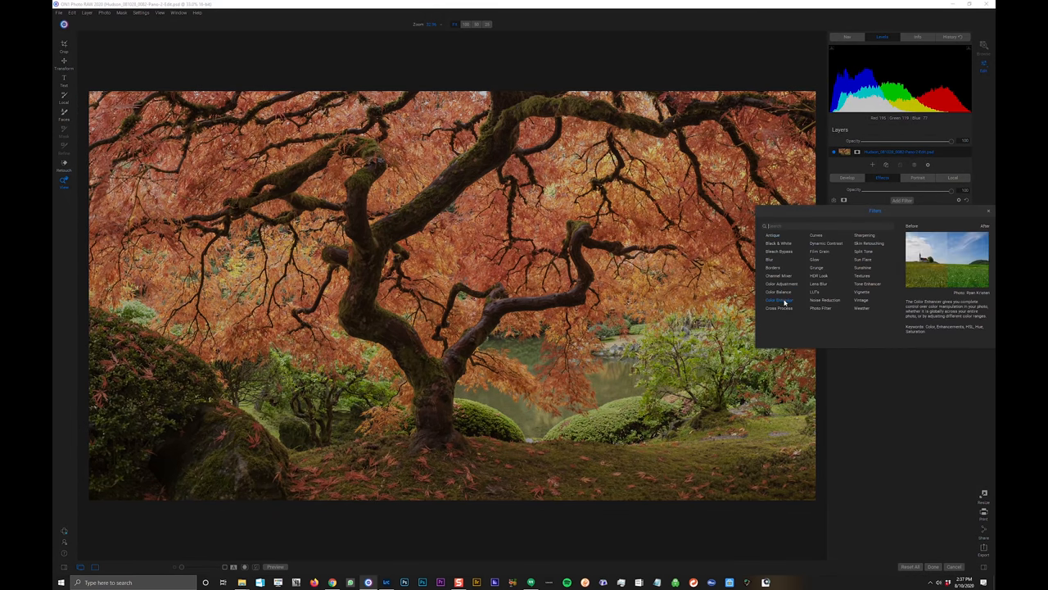
Step: Add a Color Enhancer filter and apply its Foliage look after previewing others
left_click(779, 300)
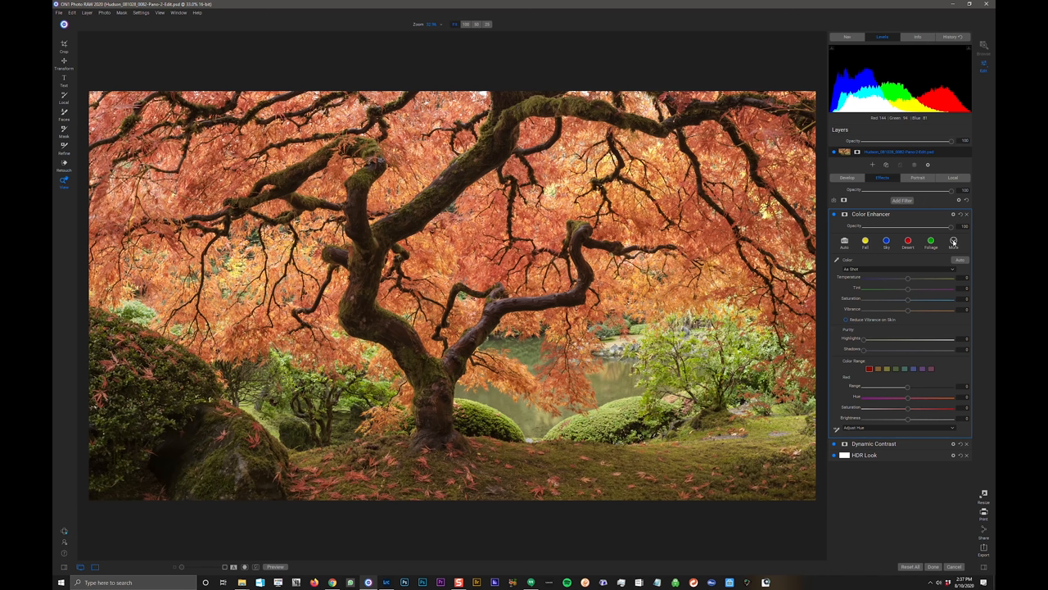
left_click(953, 242)
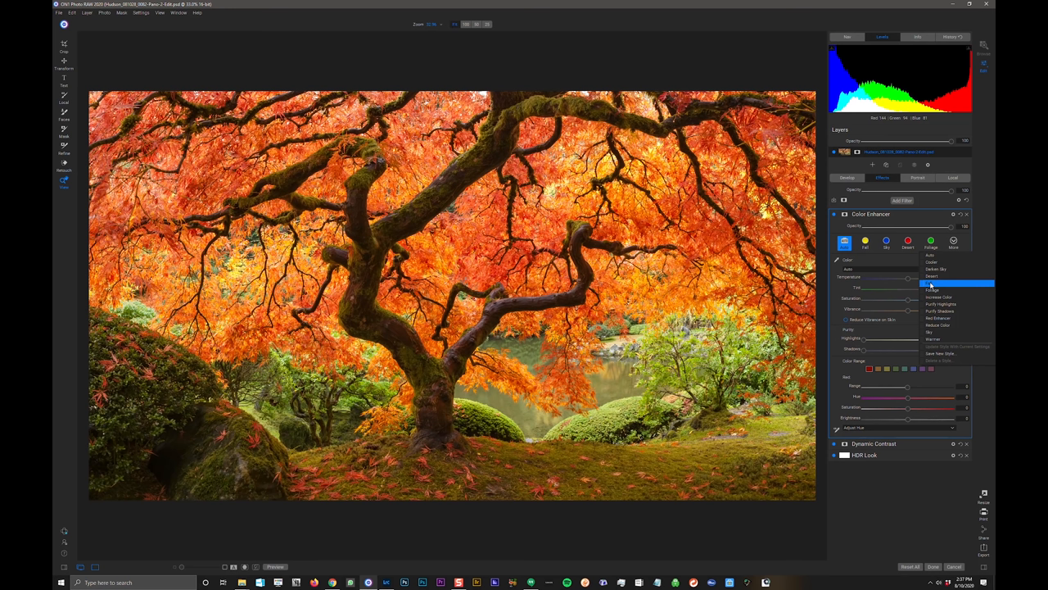
left_click(936, 269)
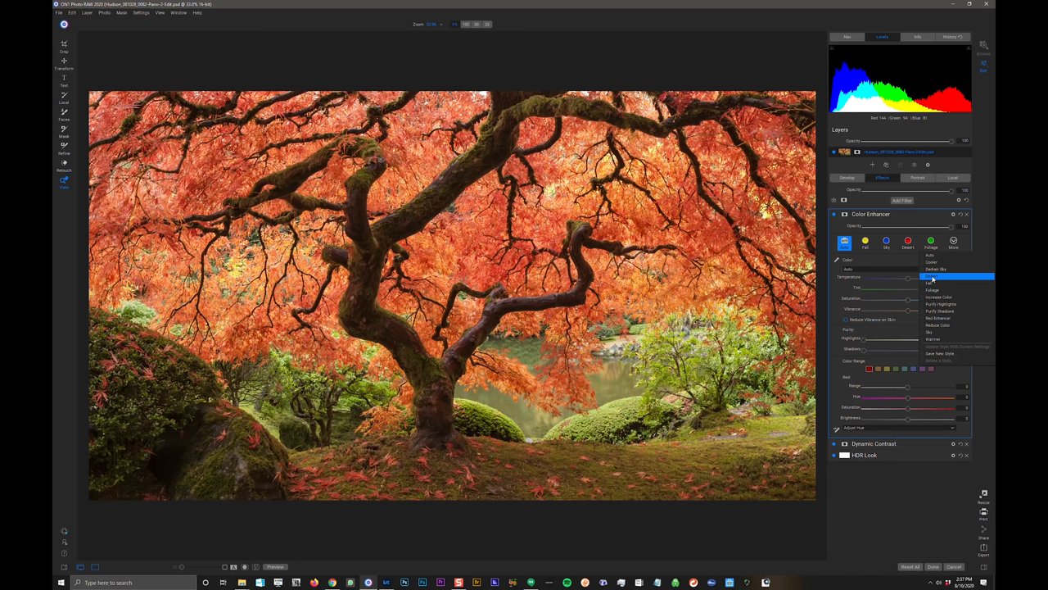
left_click(934, 290)
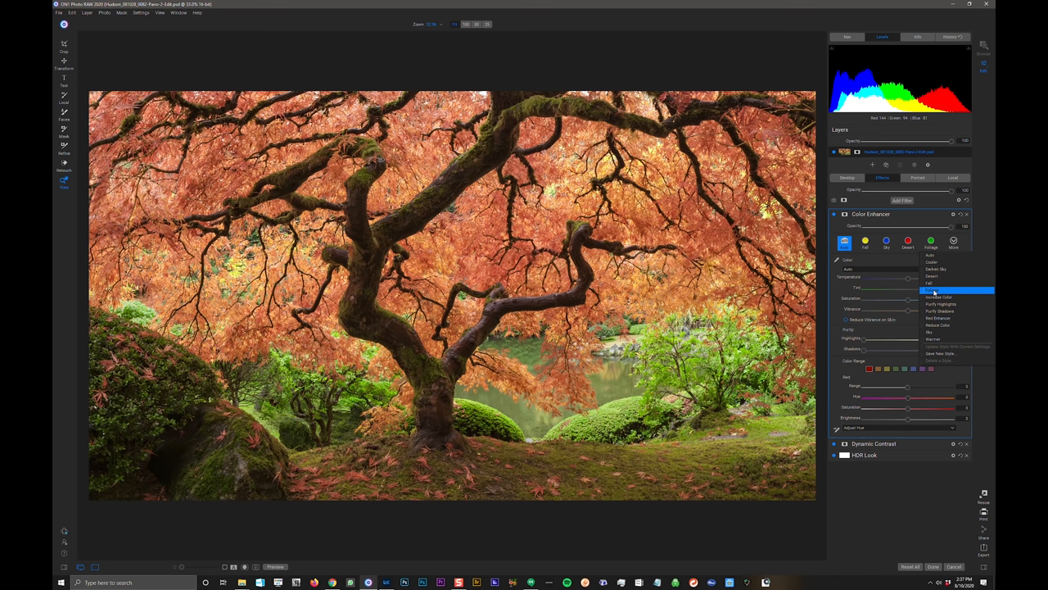
left_click(938, 290)
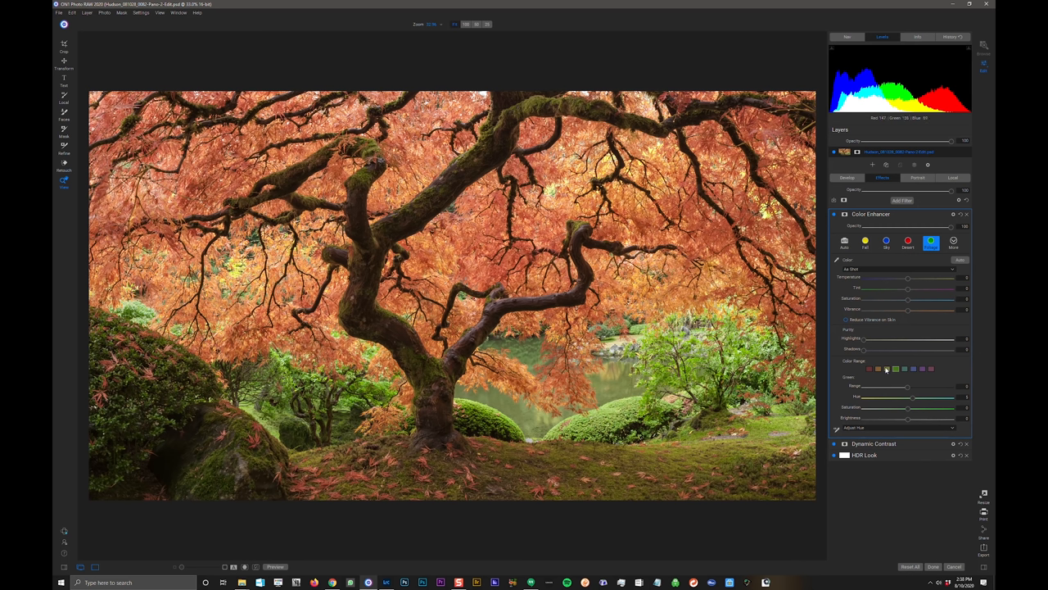
mouse_move(907, 303)
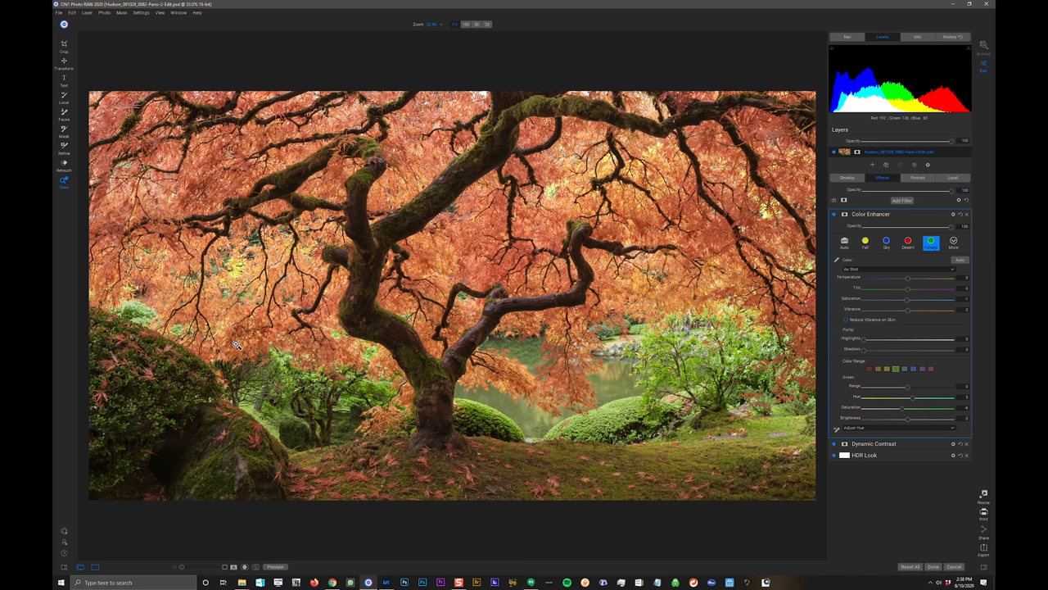
mouse_move(609, 369)
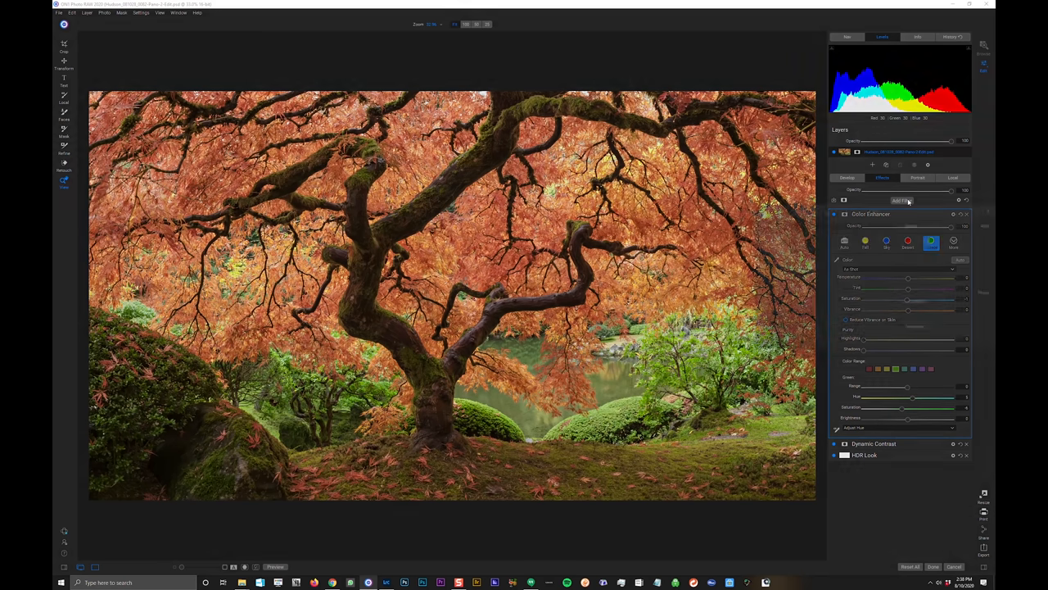
Step: Add a Big Softy Vignette with size 12, roundness 68 and feather 100
left_click(900, 200)
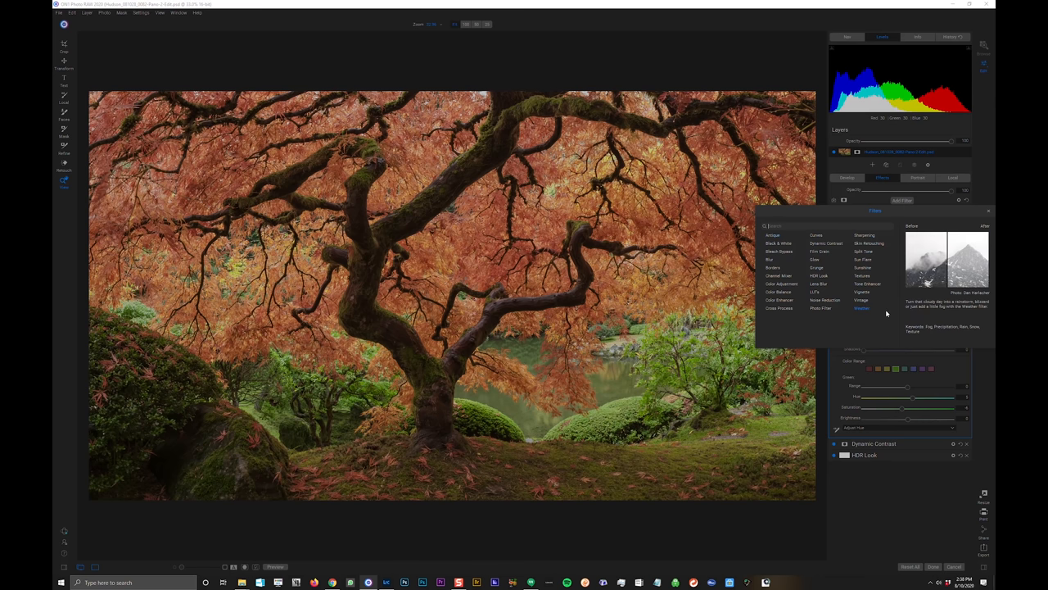
left_click(861, 307)
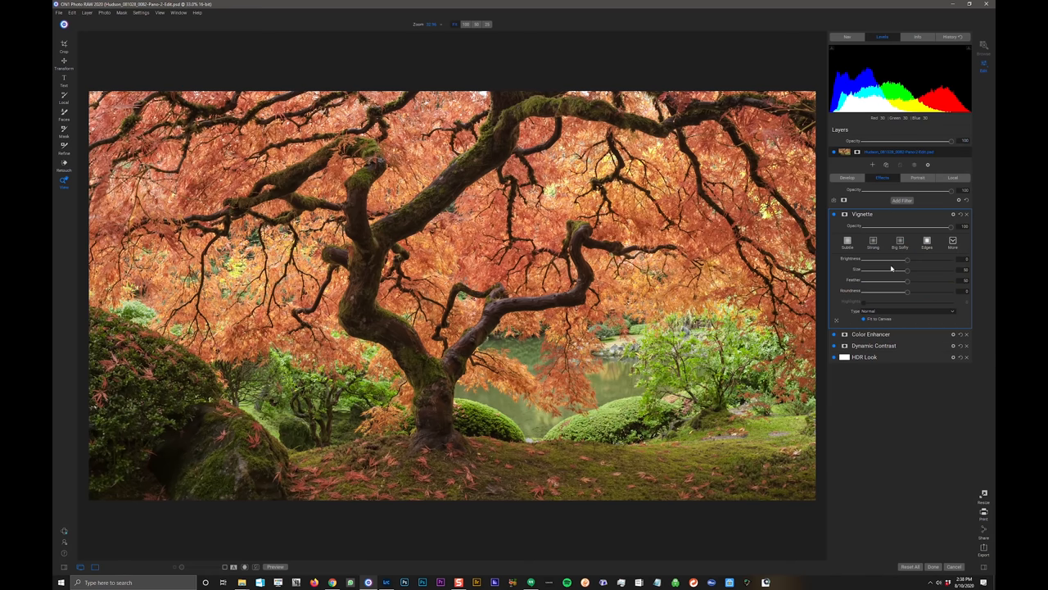
left_click(900, 241)
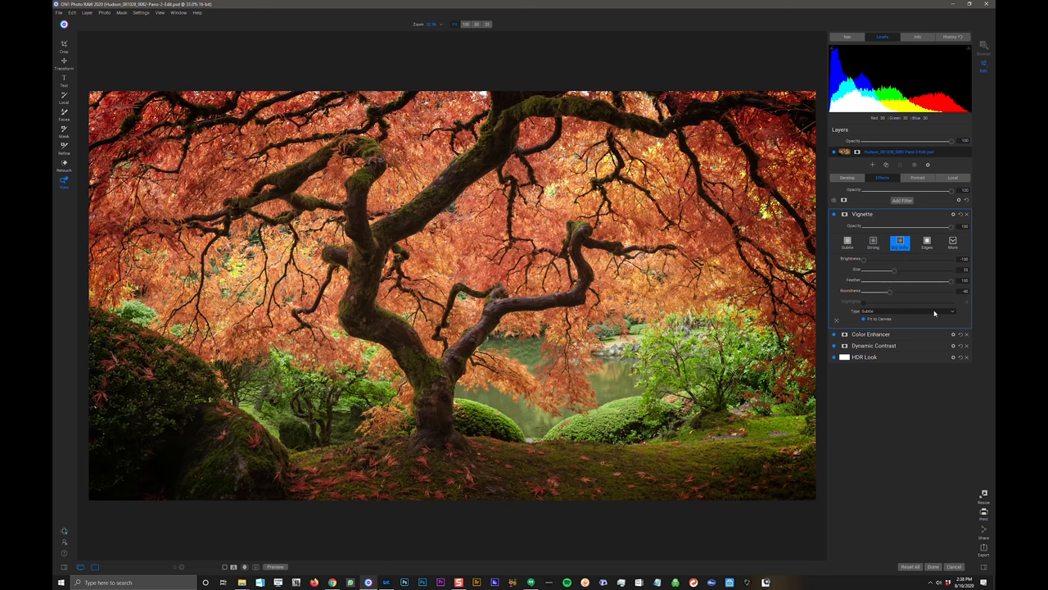
left_click_drag(949, 280, 909, 280)
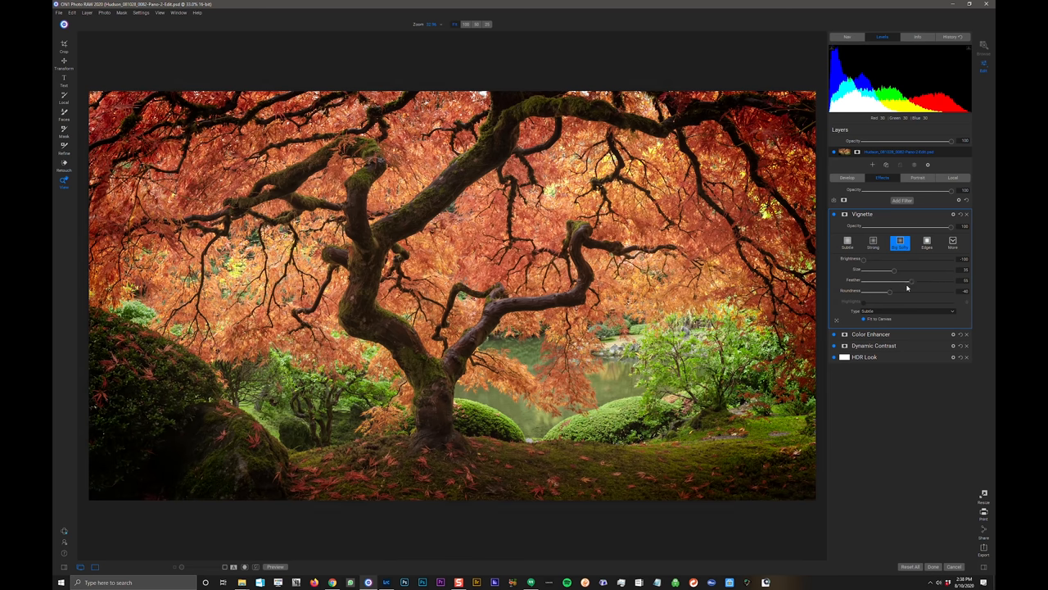
left_click_drag(908, 280, 864, 280)
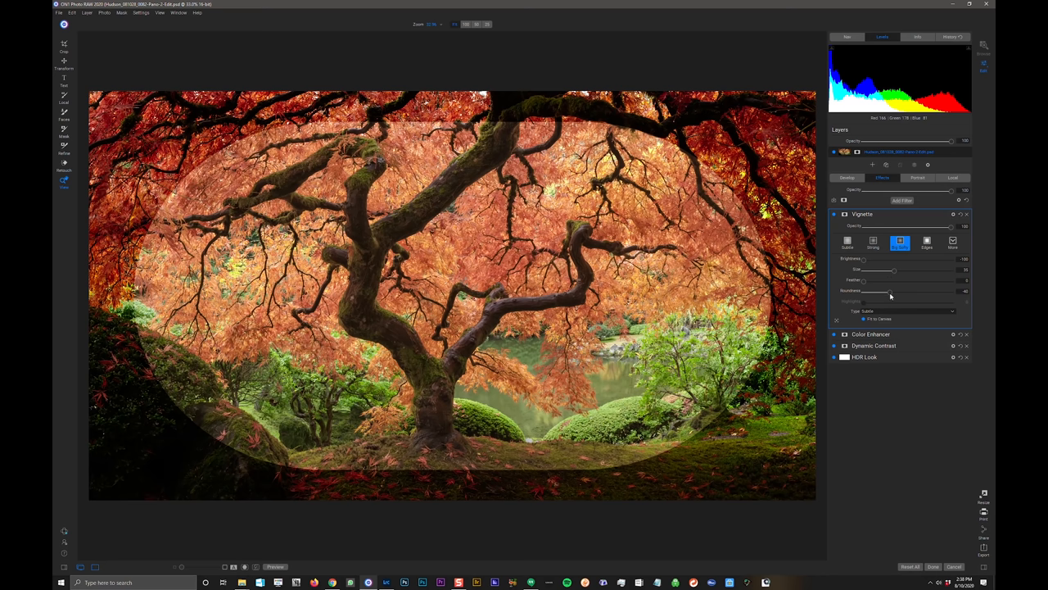
left_click_drag(876, 291, 949, 291)
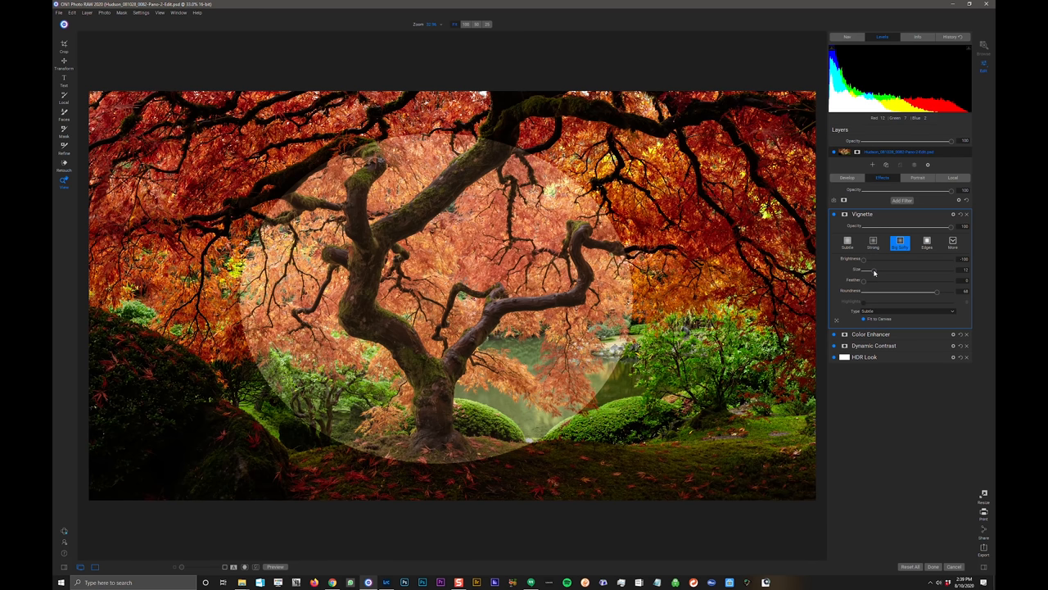
left_click_drag(864, 280, 938, 281)
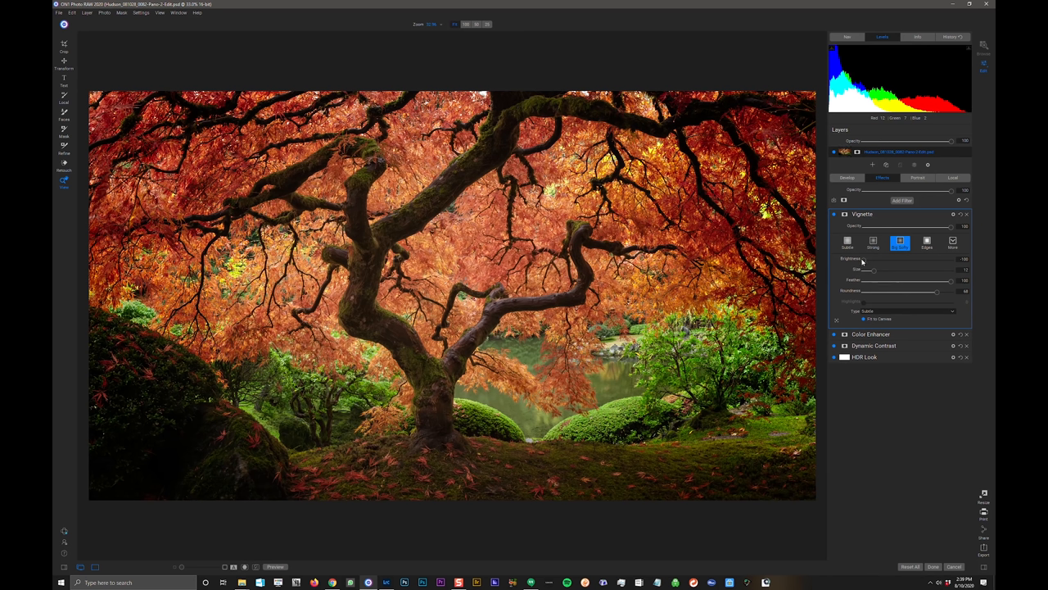
Step: Set vignette brightness to about -10 and toggle it to compare
left_click_drag(868, 258, 872, 259)
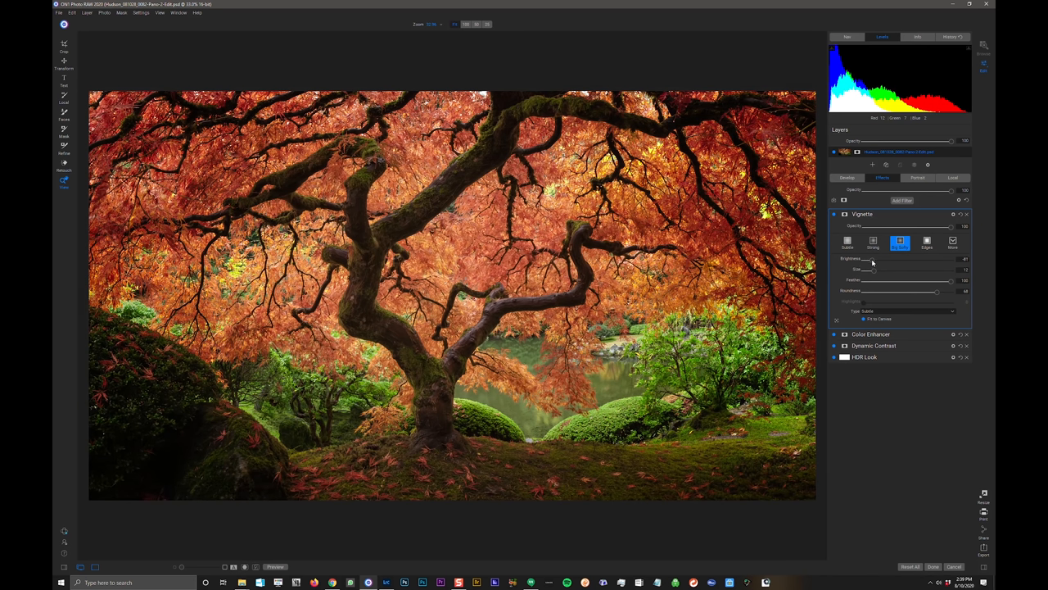
left_click_drag(864, 258, 884, 258)
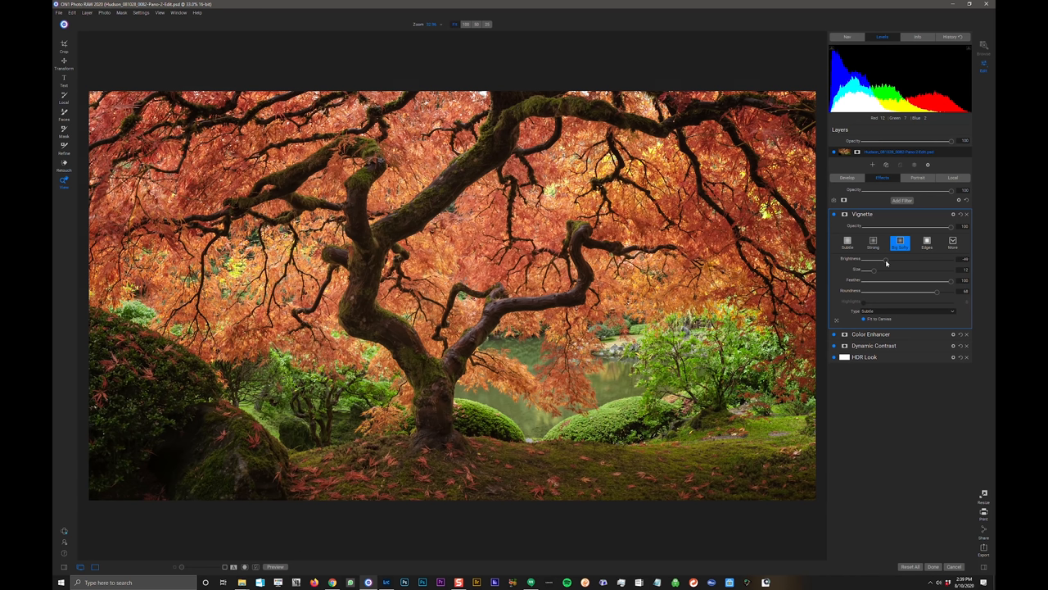
left_click_drag(889, 259, 872, 259)
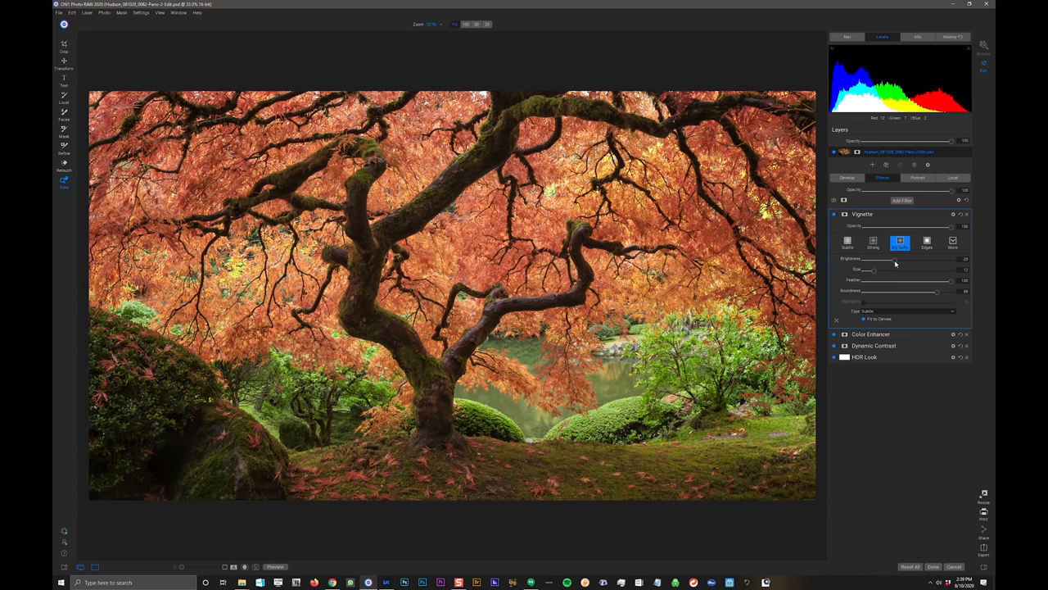
left_click_drag(942, 260, 899, 260)
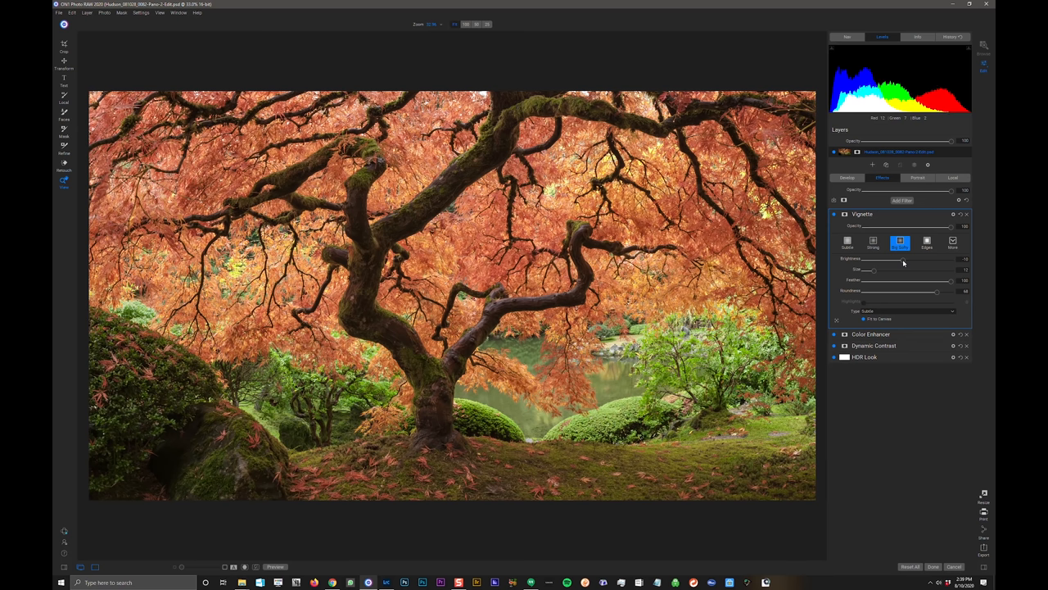
left_click(835, 214)
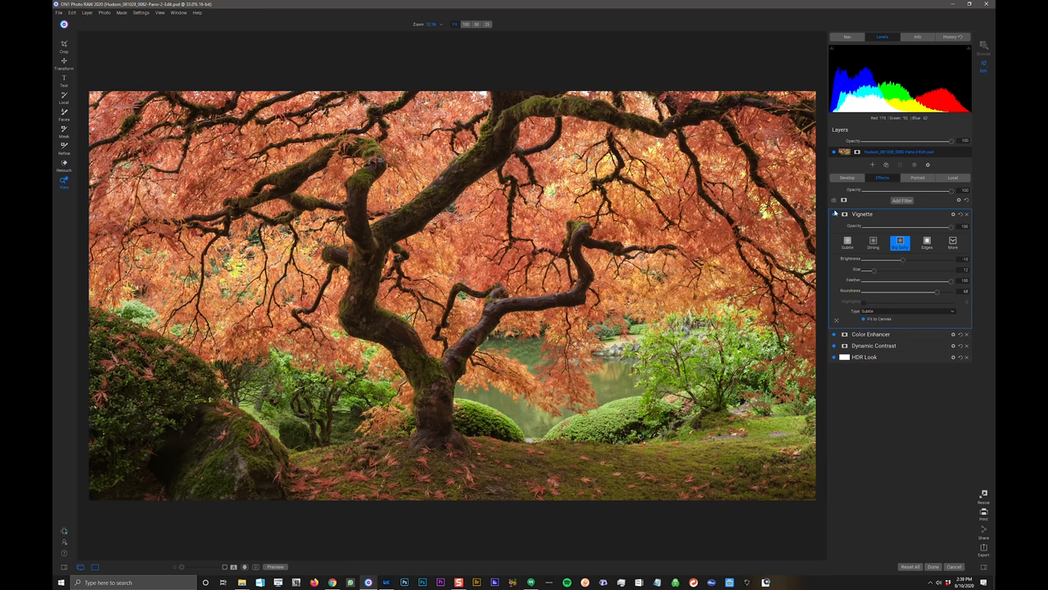
left_click(833, 215)
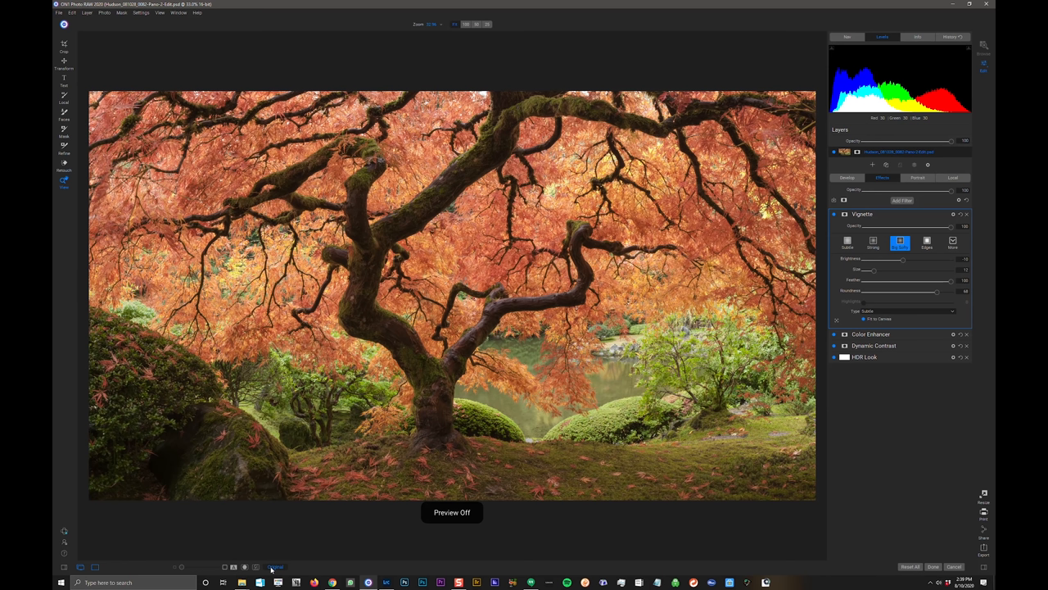
left_click(276, 566)
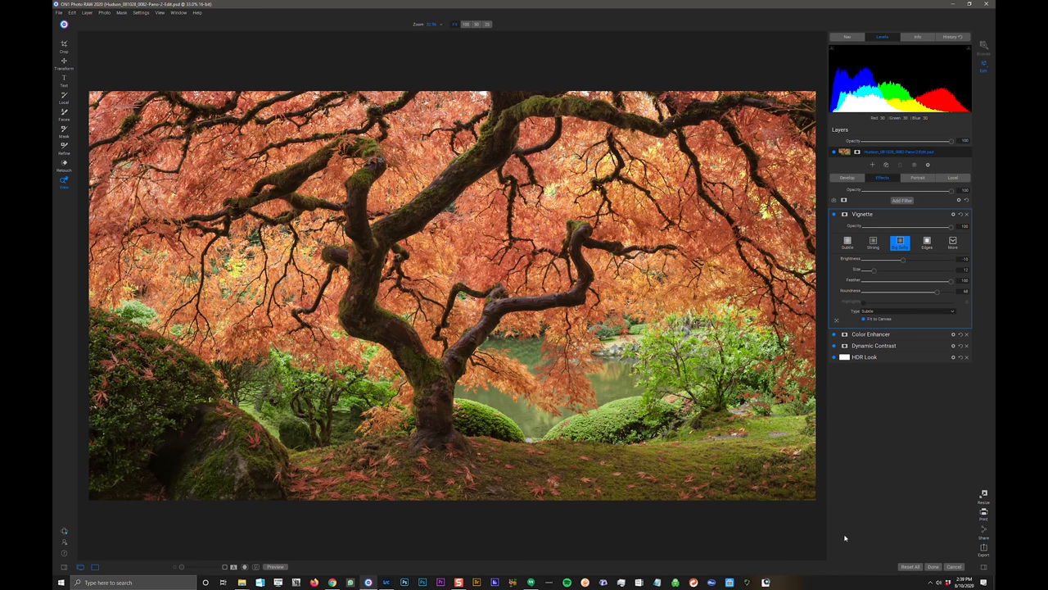
mouse_move(950, 574)
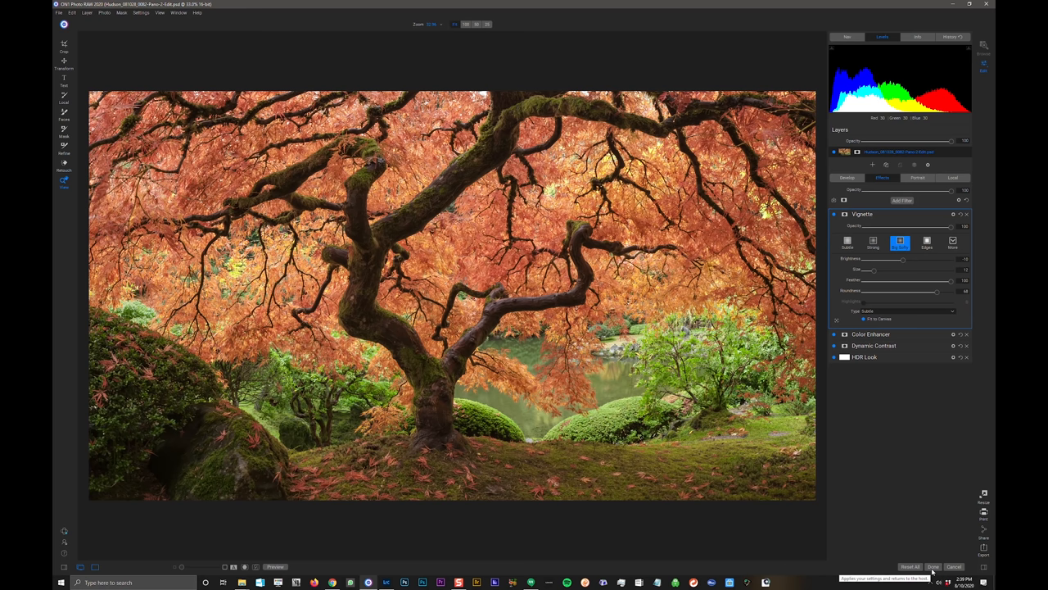
left_click(137, 12)
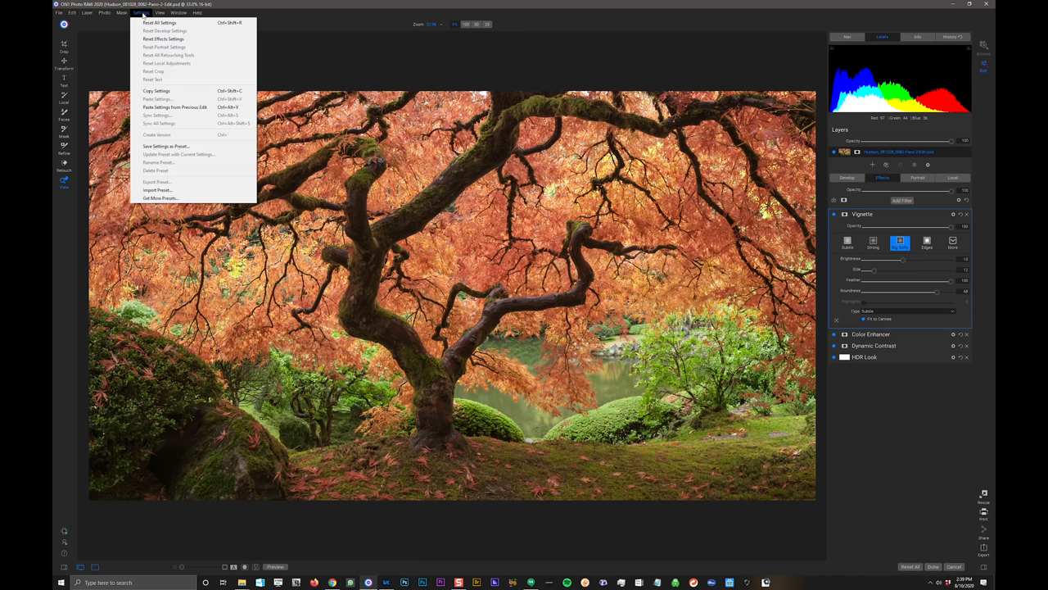
mouse_move(157, 134)
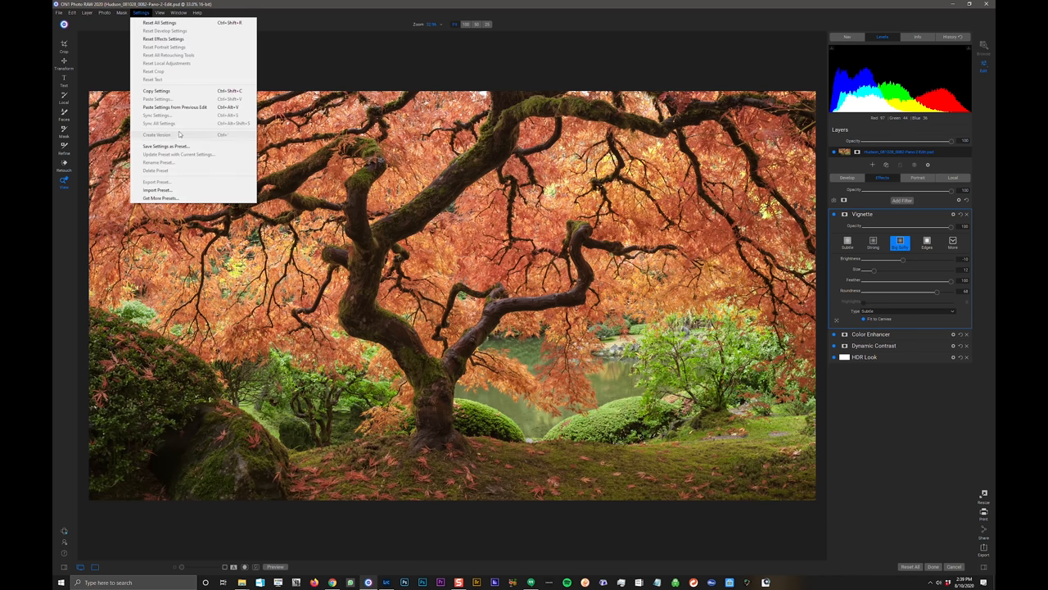
mouse_move(182, 91)
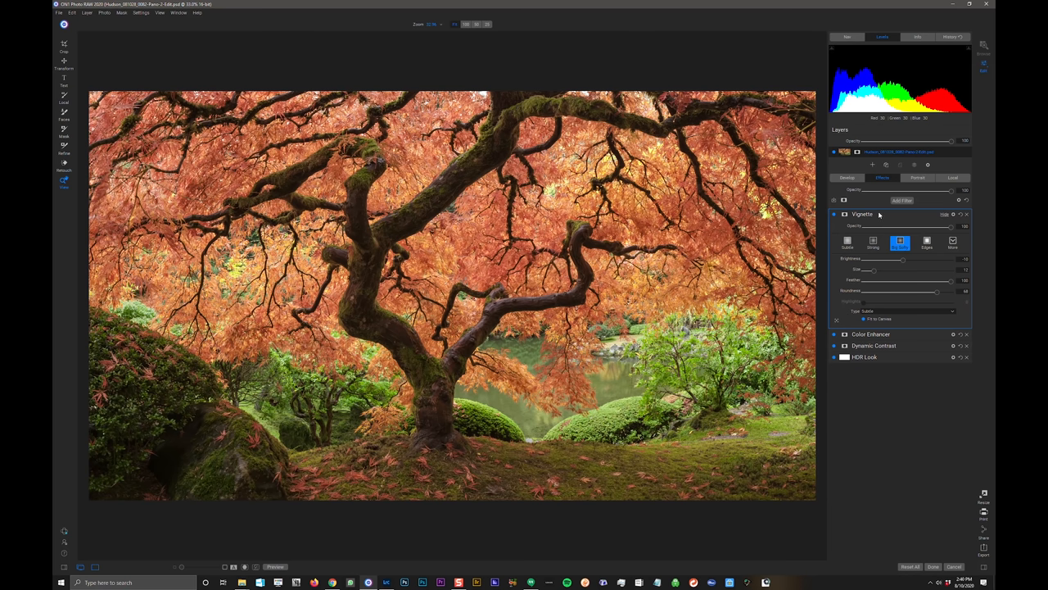
Step: Apply the ON1 edits with Done and switch back to Lightroom Classic
left_click(862, 214)
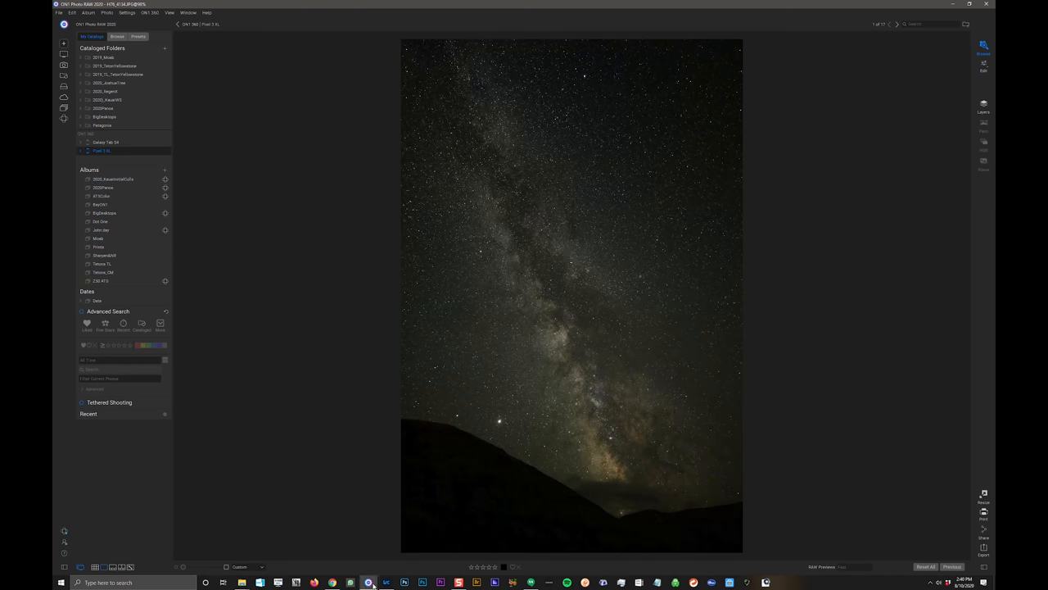
left_click(386, 582)
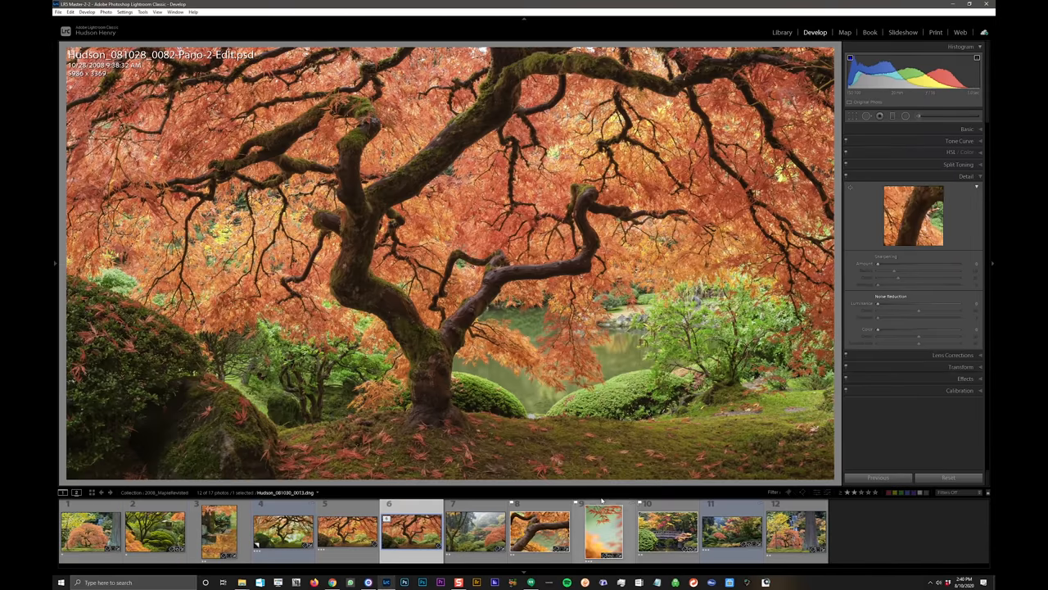